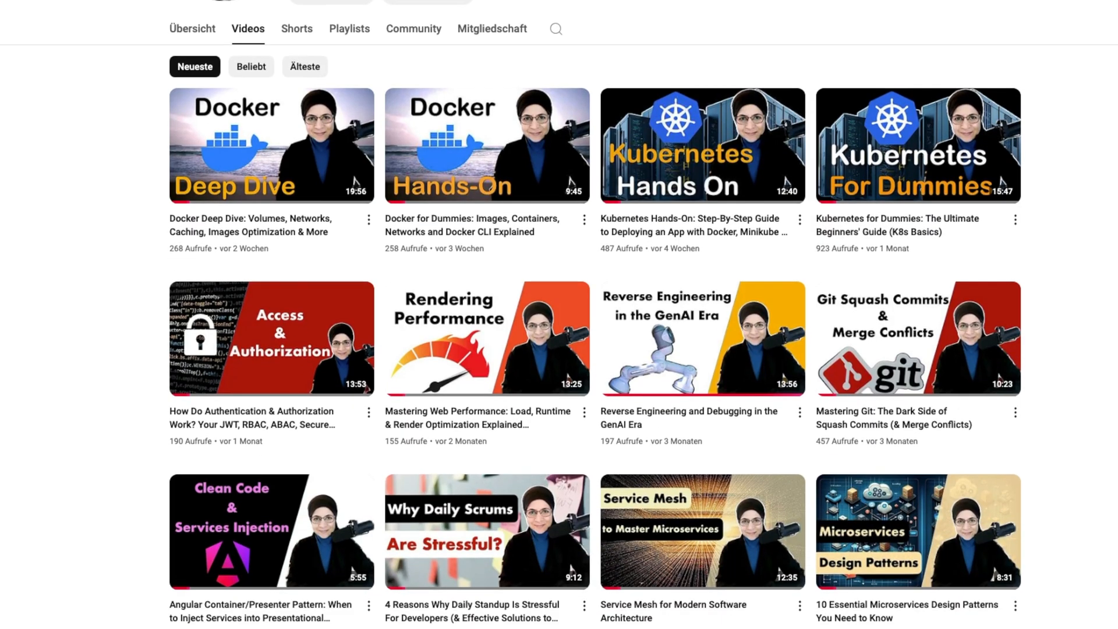
# Step: Check out the feature_branch_1.1 branch from the branches list
pyautogui.scroll(-3)
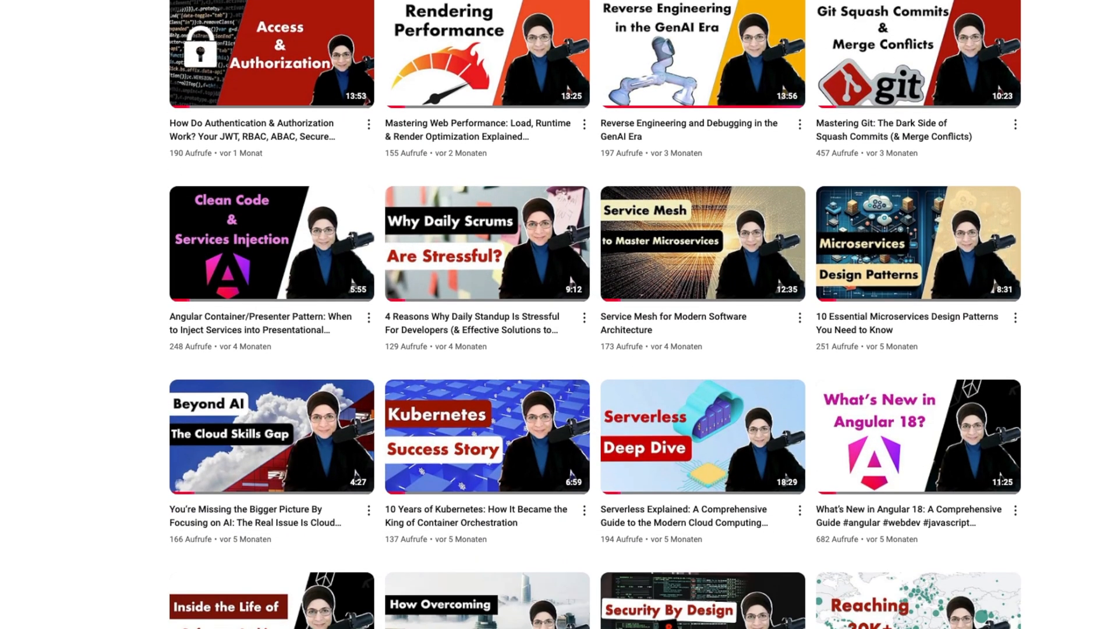
pyautogui.scroll(-3)
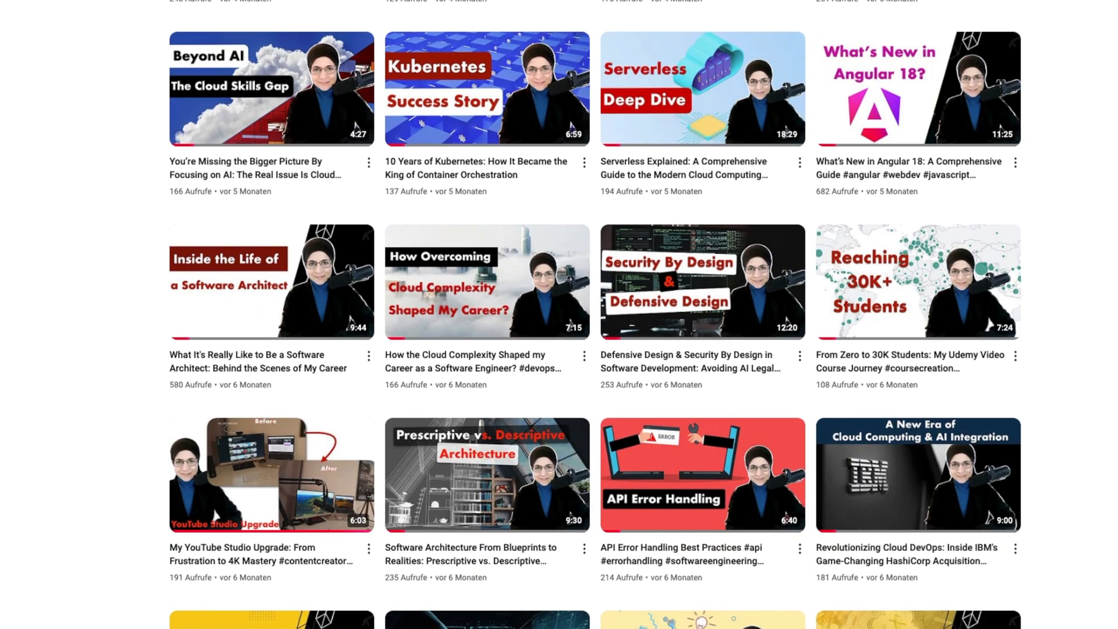
pyautogui.scroll(-3)
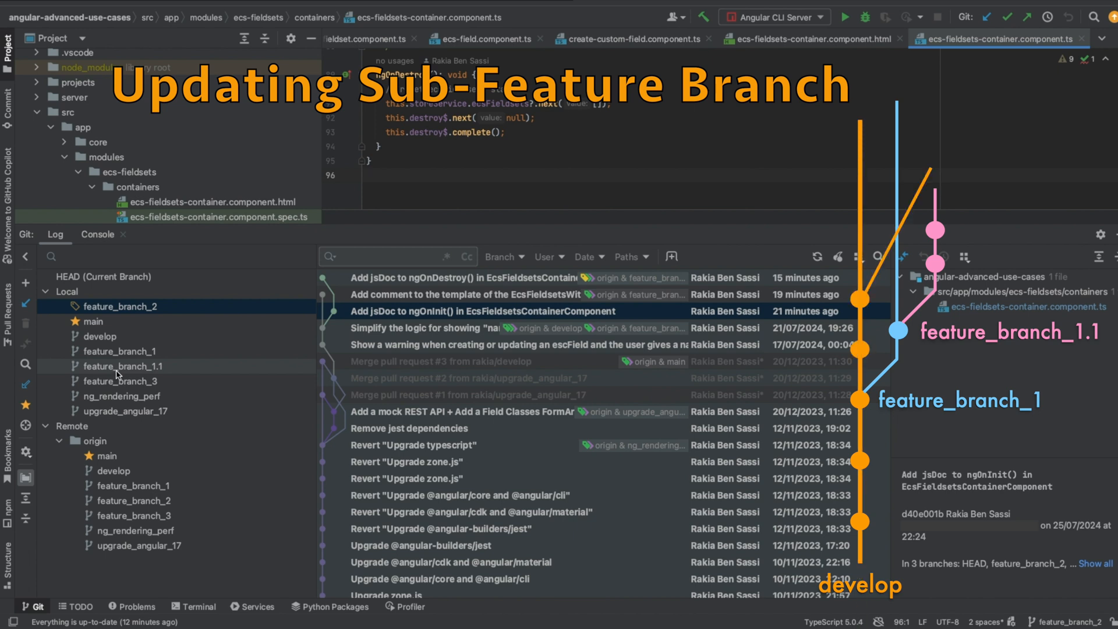
pyautogui.rightClick(124, 366)
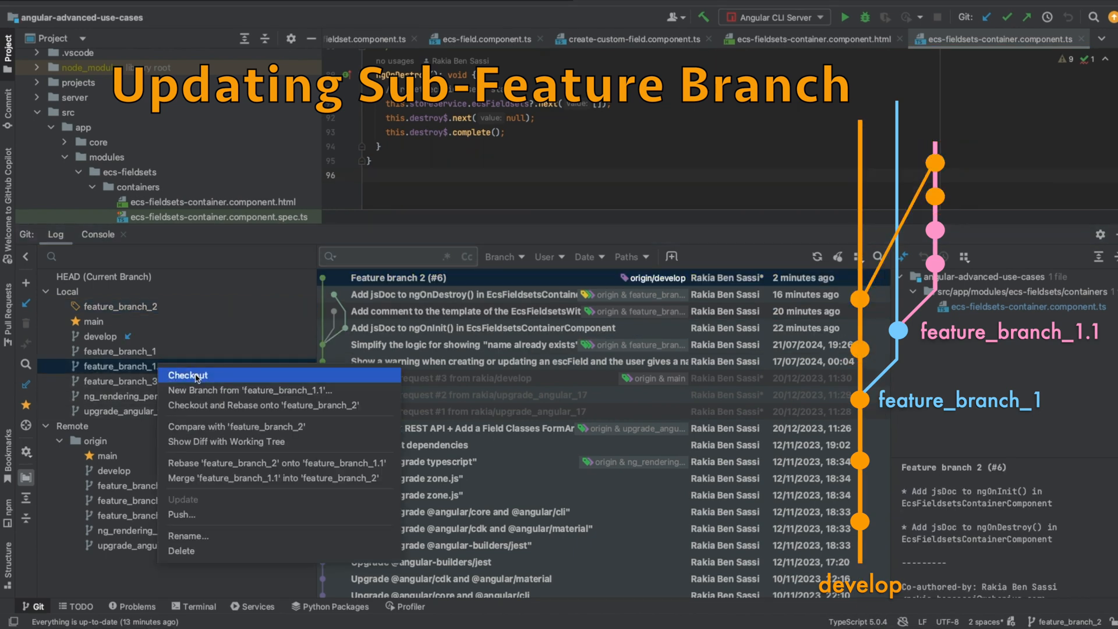
pyautogui.click(186, 374)
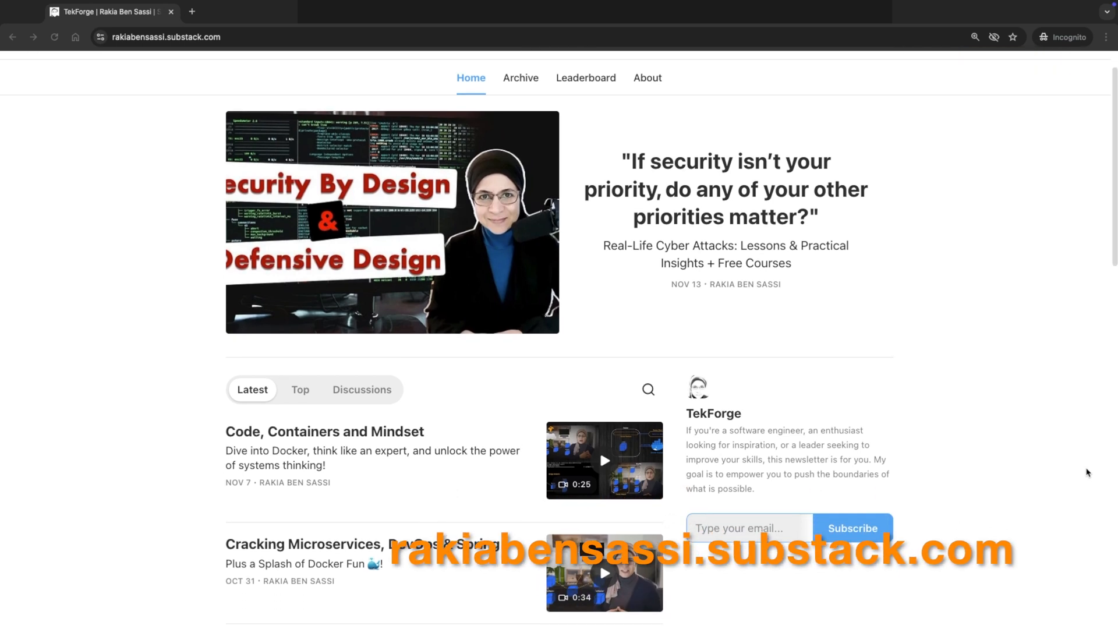
pyautogui.scroll(-3)
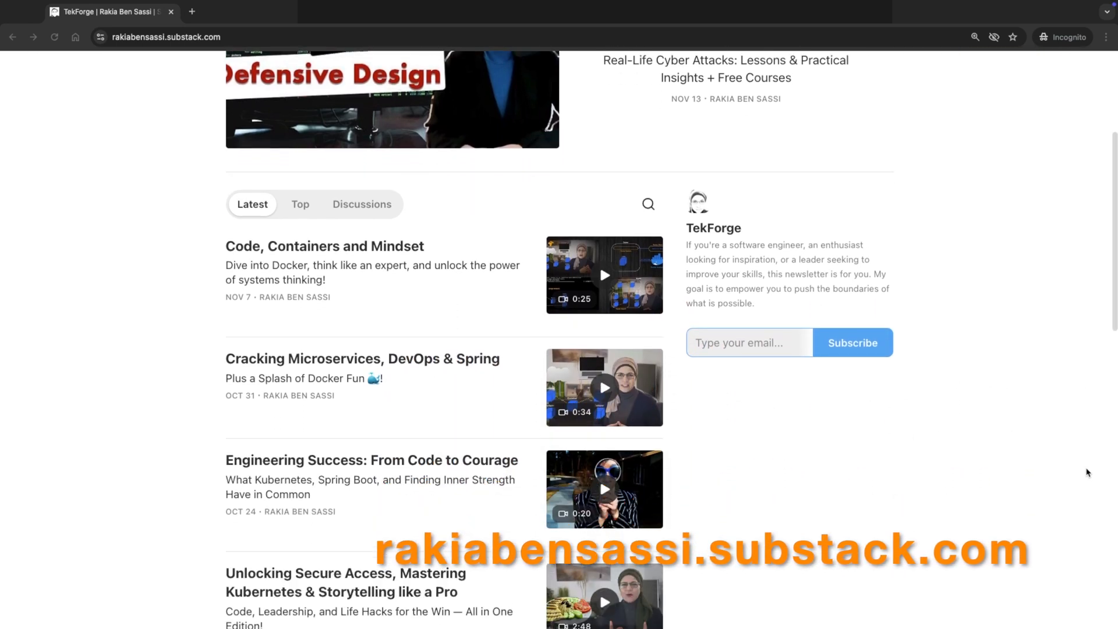
pyautogui.scroll(-3)
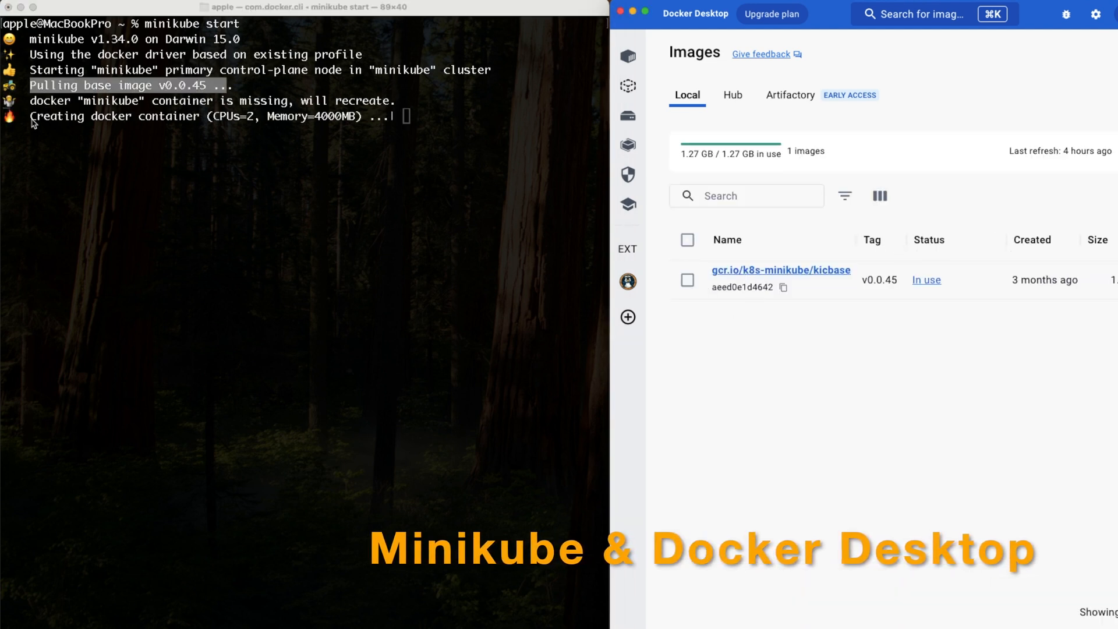
# Step: Run minikube start in the terminal to create the Minikube cluster
pyautogui.click(627, 56)
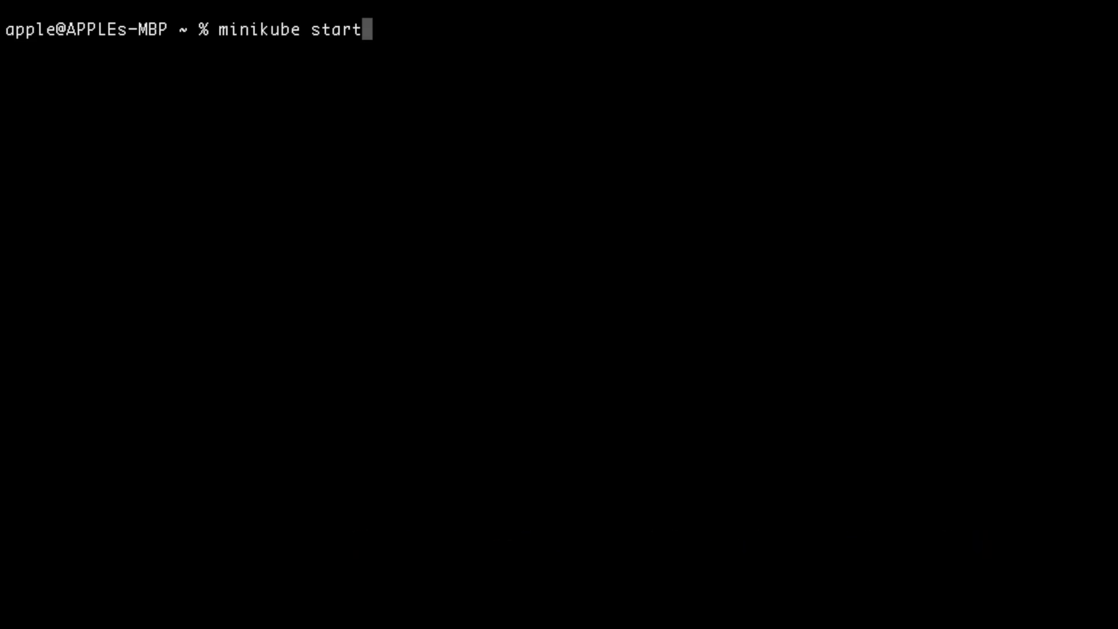
pyautogui.press('Return')
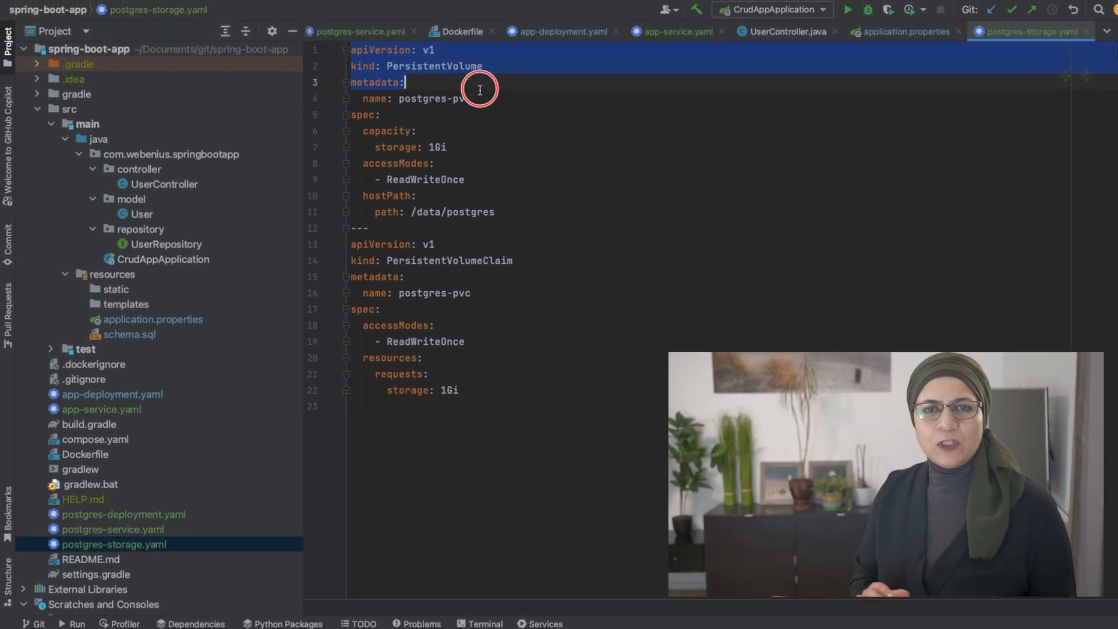
# Step: Review postgres-storage.yaml and bring up the built-in terminal in the spring-boot-app folder
pyautogui.doubleClick(433, 67)
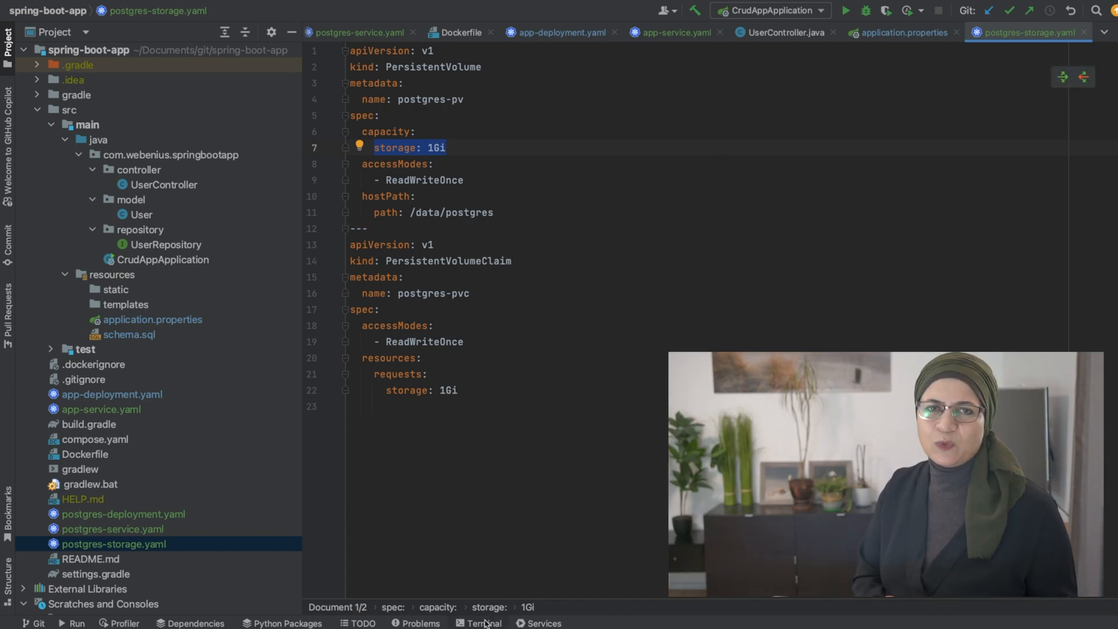
pyautogui.click(485, 622)
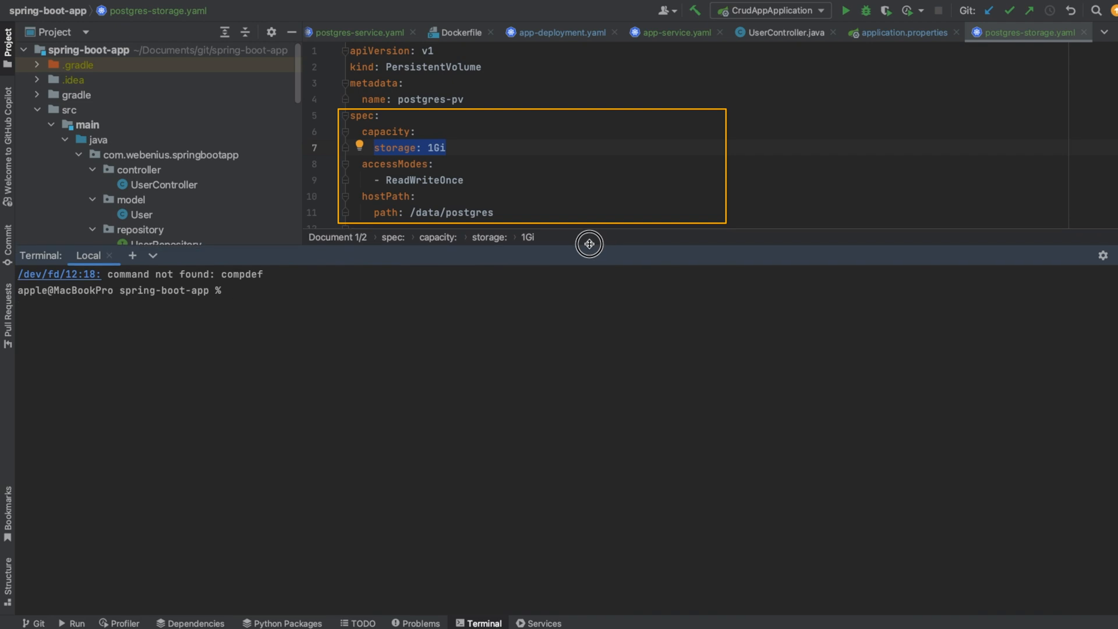
# Step: Run kubectl apply -f postgres-storage.yaml to create the PersistentVolume and claim
pyautogui.write('kubectl apply -f')
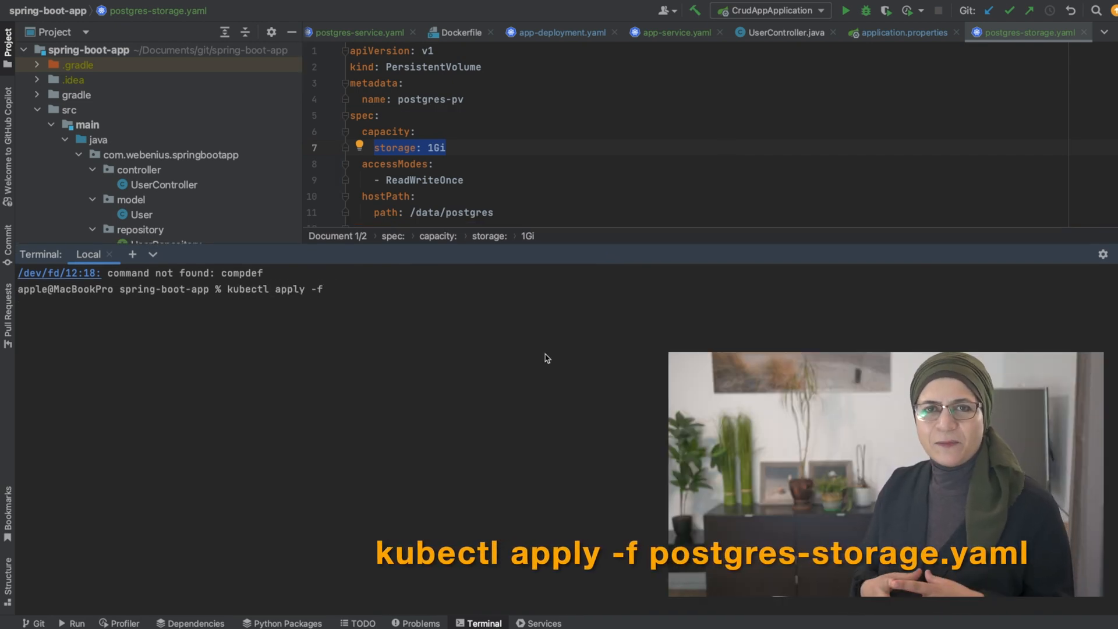
pyautogui.write('postgres-storage.')
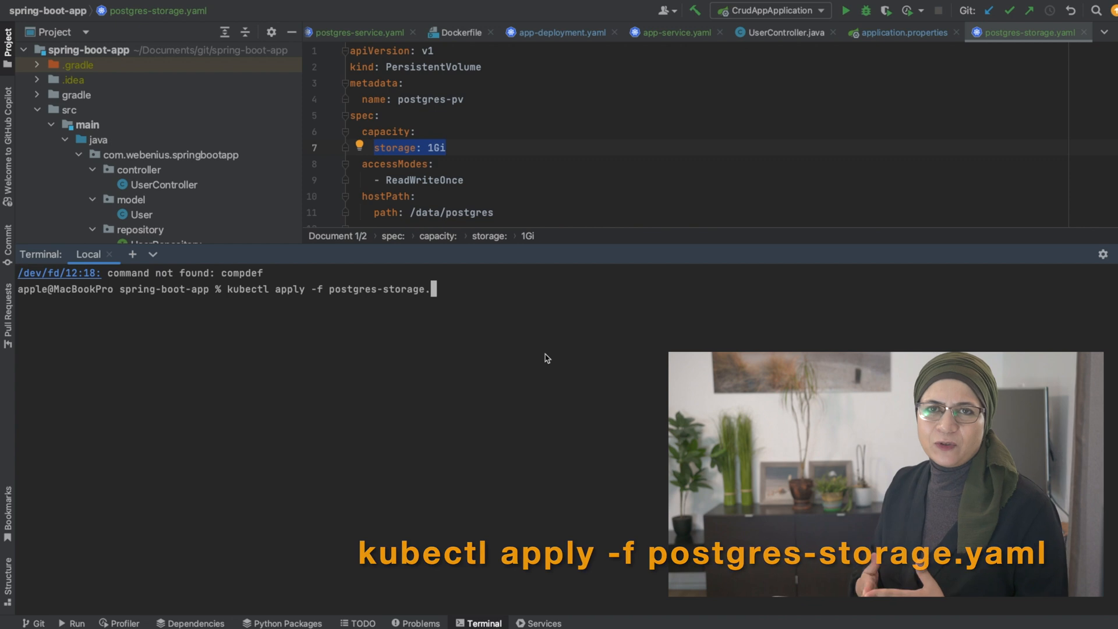
pyautogui.press('Return')
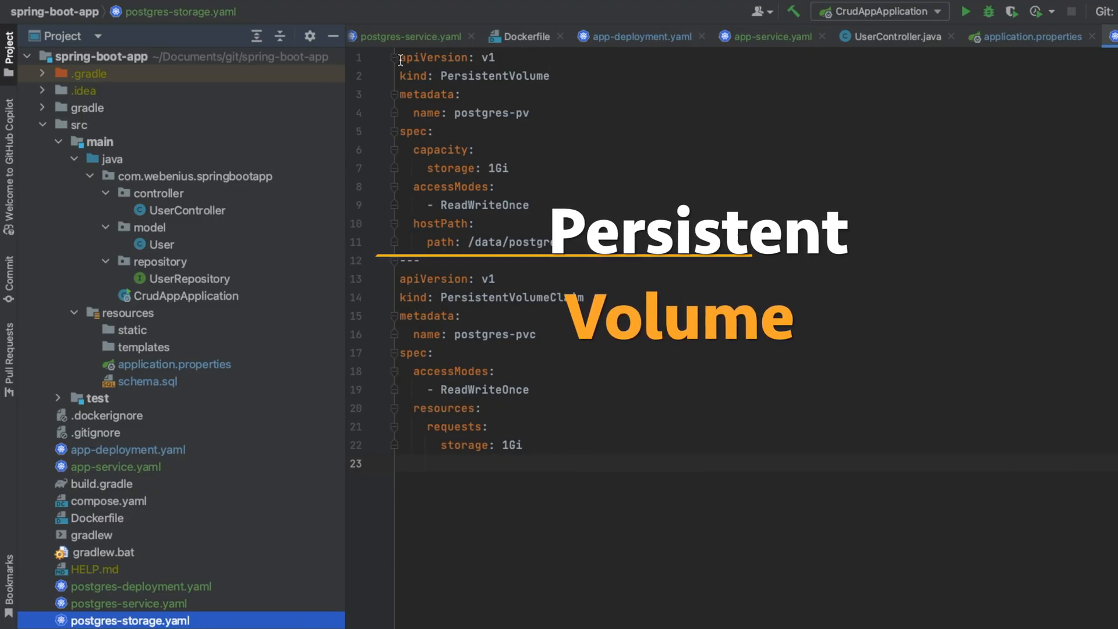
pyautogui.moveTo(400, 58); pyautogui.dragTo(474, 224)
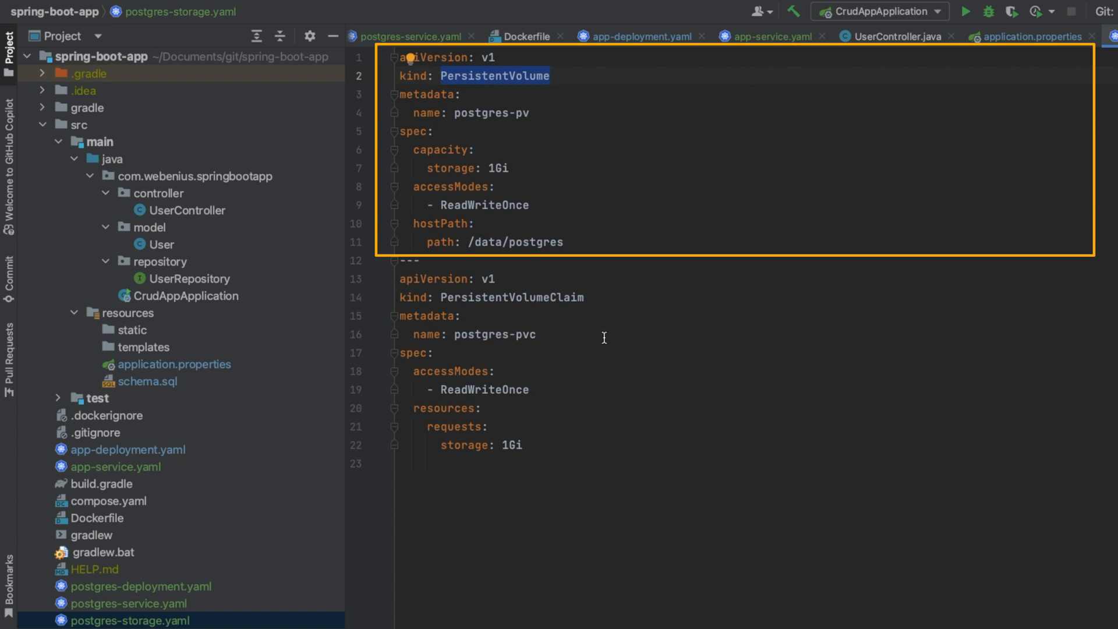
pyautogui.moveTo(597, 369)
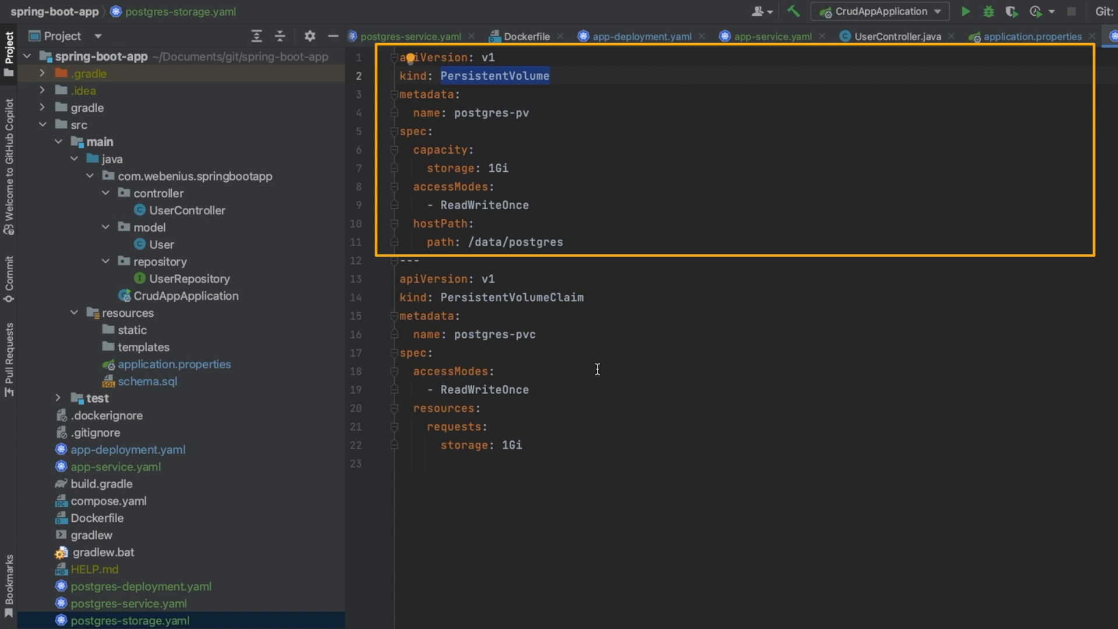
pyautogui.moveTo(582, 388)
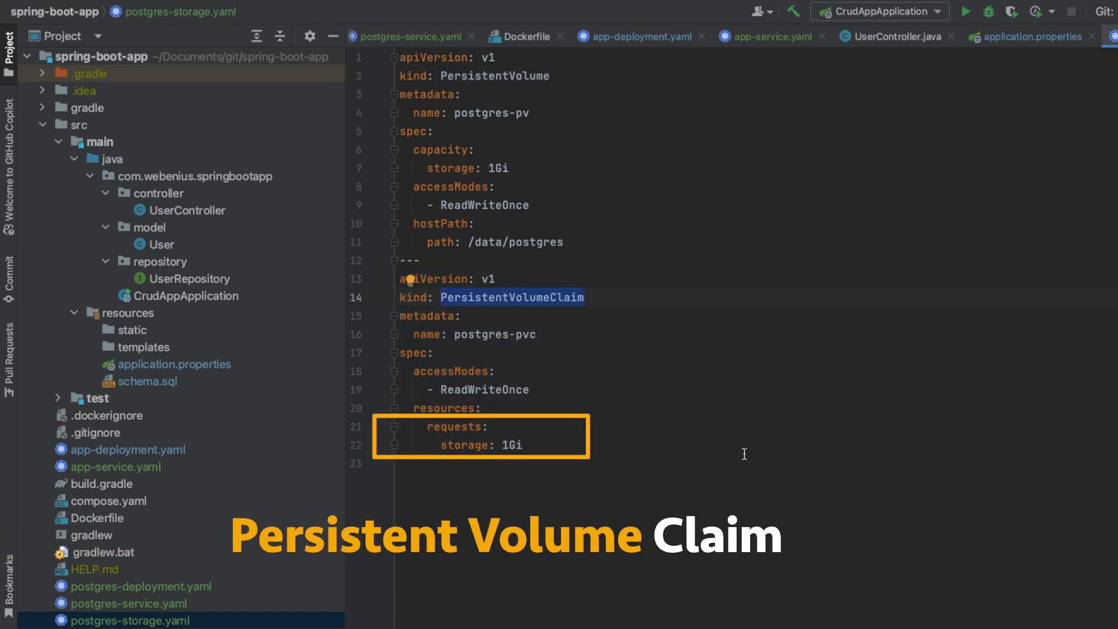
pyautogui.moveTo(480, 189)
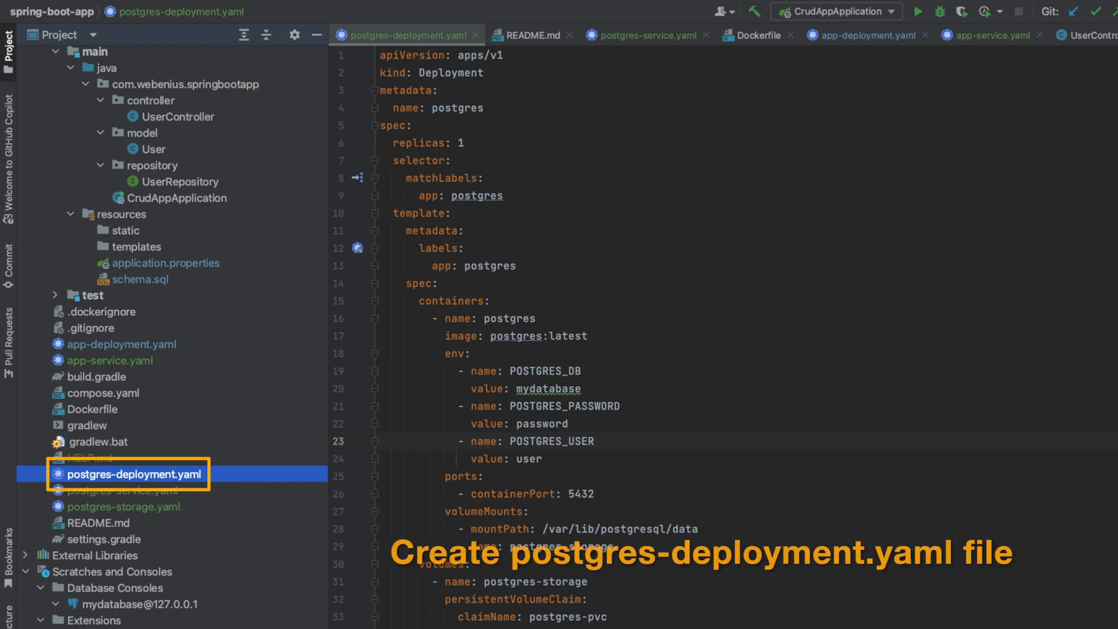
pyautogui.moveTo(1042, 470)
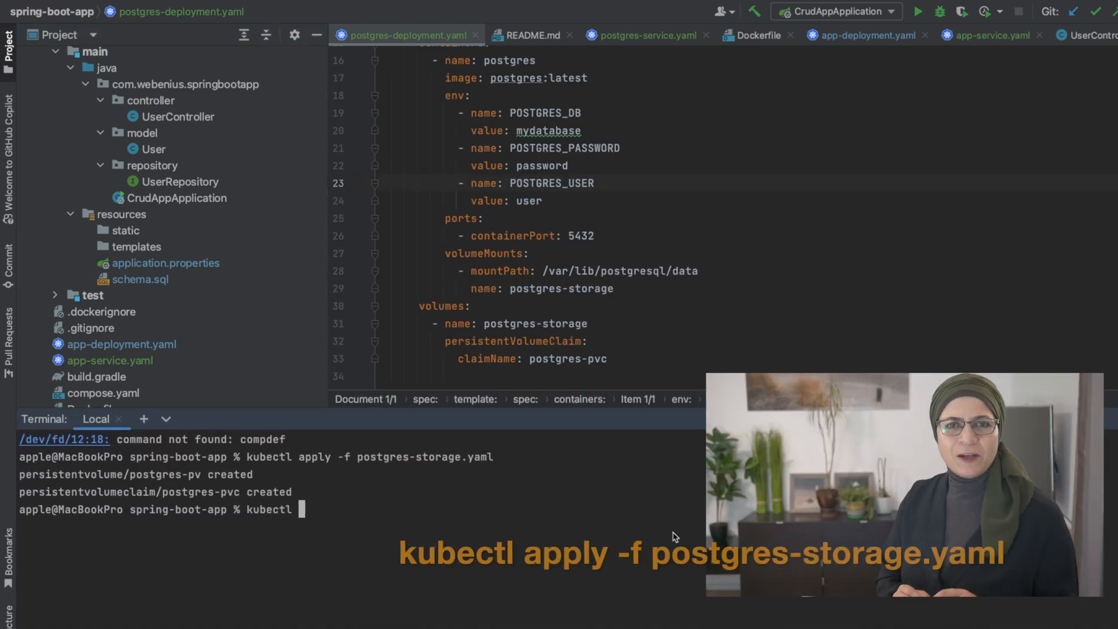
# Step: Run kubectl apply -f postgres-deployment.yaml to create the postgres deployment
pyautogui.write('apply -f postgres-deployment.y')
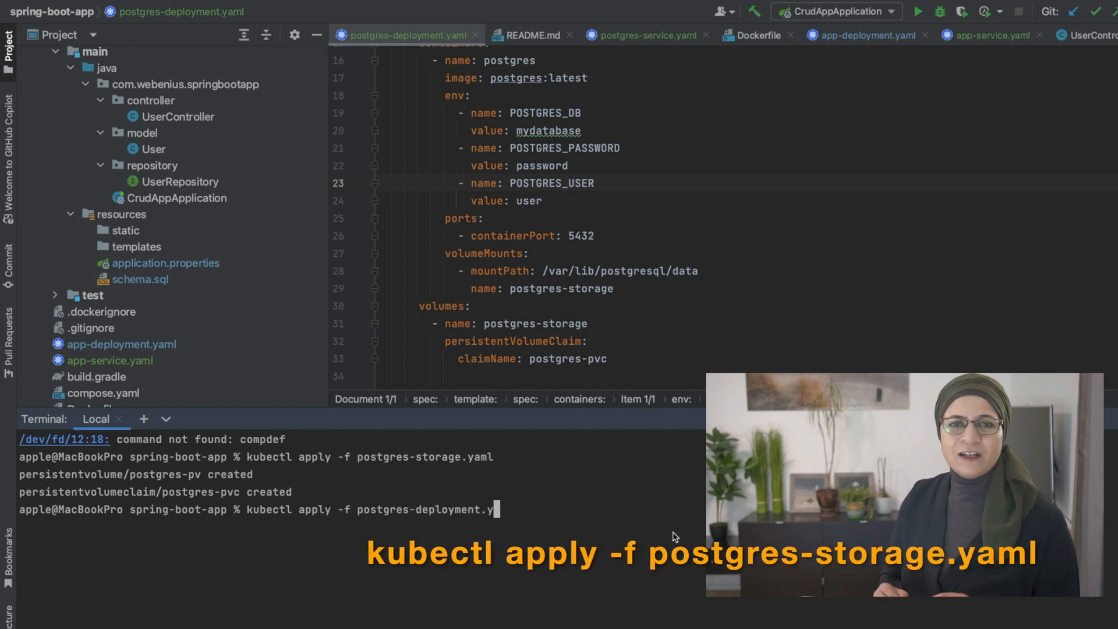
pyautogui.press('Return')
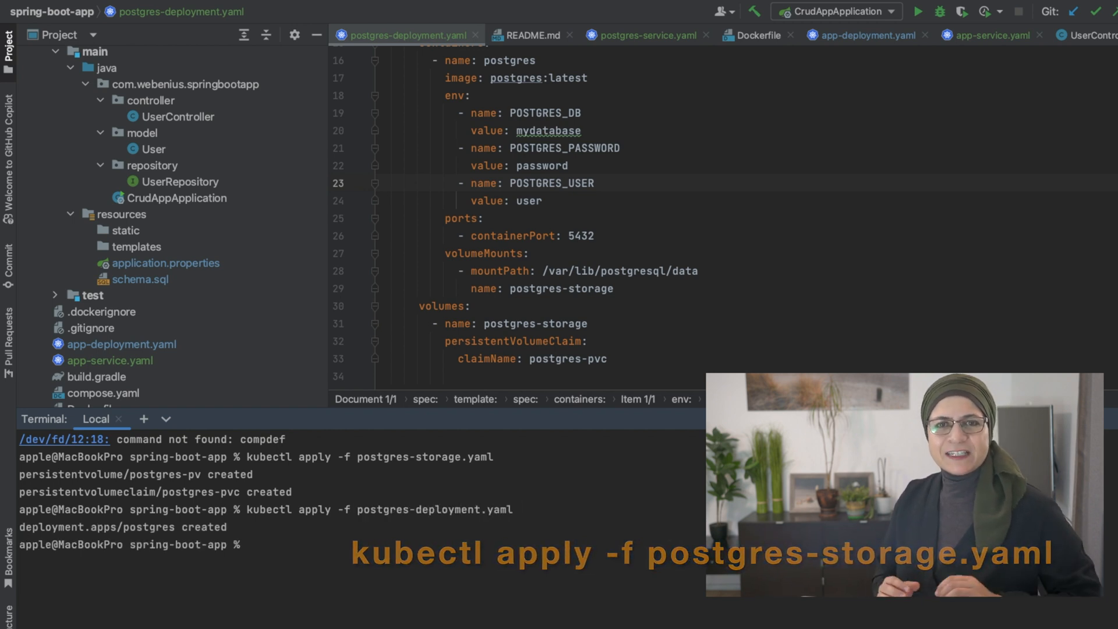
# Step: List the persistent volumes with kubectl get pv and review the result
pyautogui.write('kubectl get pv')
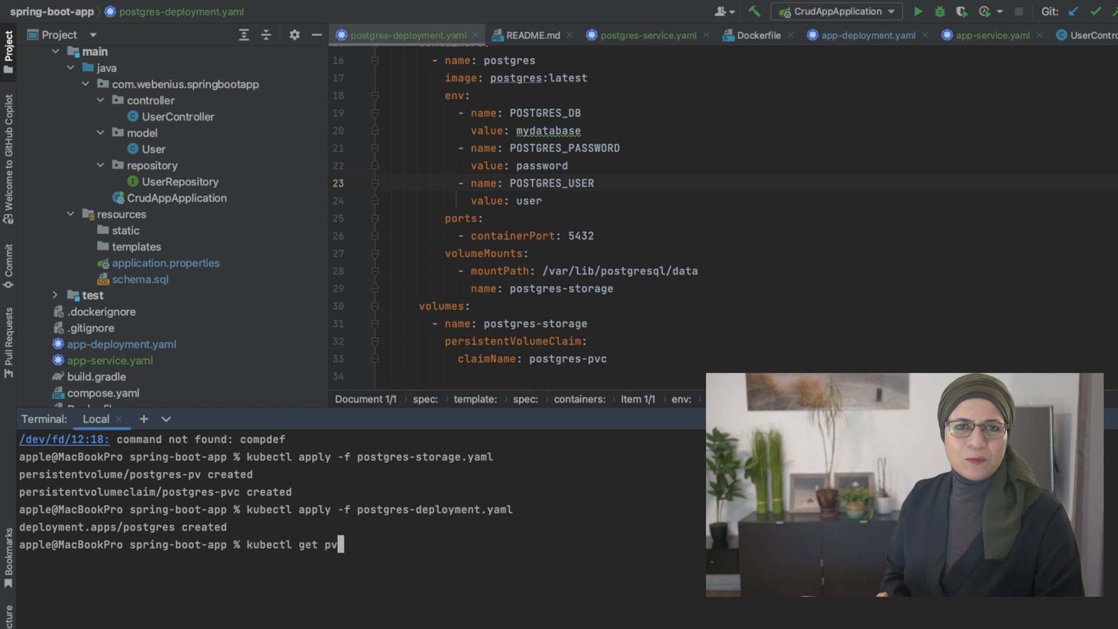
pyautogui.press('Return')
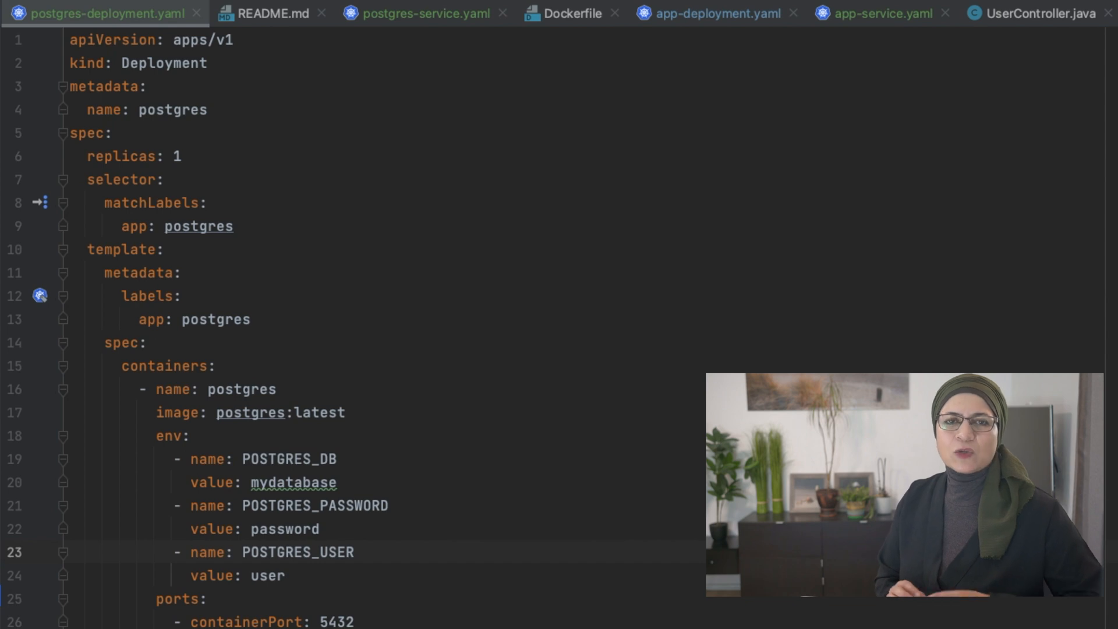
pyautogui.click(1035, 13)
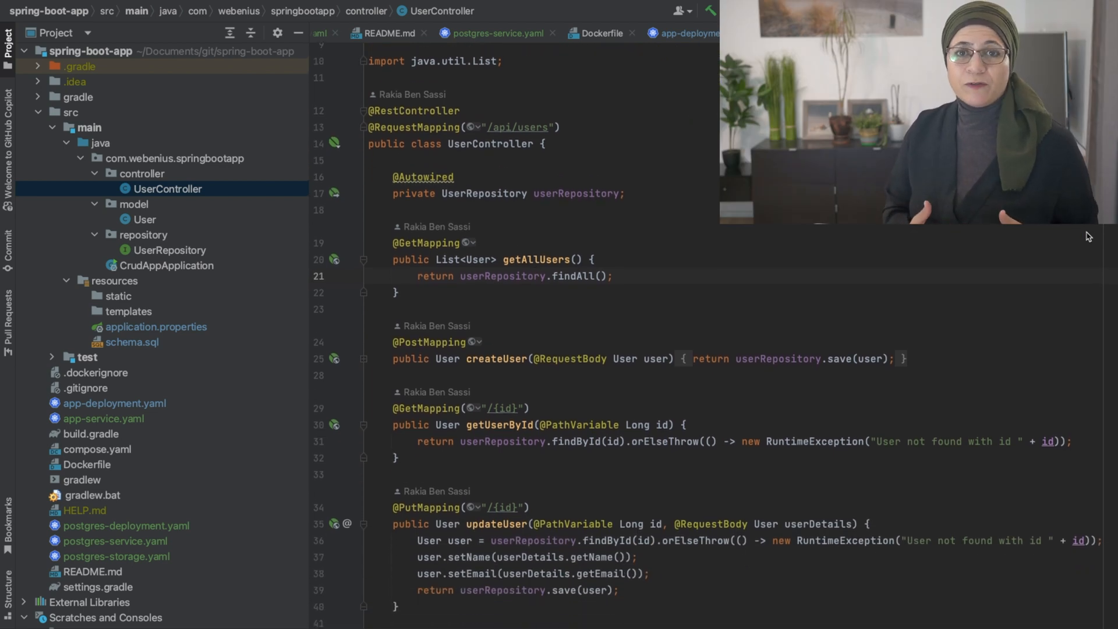
# Step: Review postgres-service.yaml's NodePort type and port 5432/32432 settings, then return to the shell
pyautogui.scroll(-3)
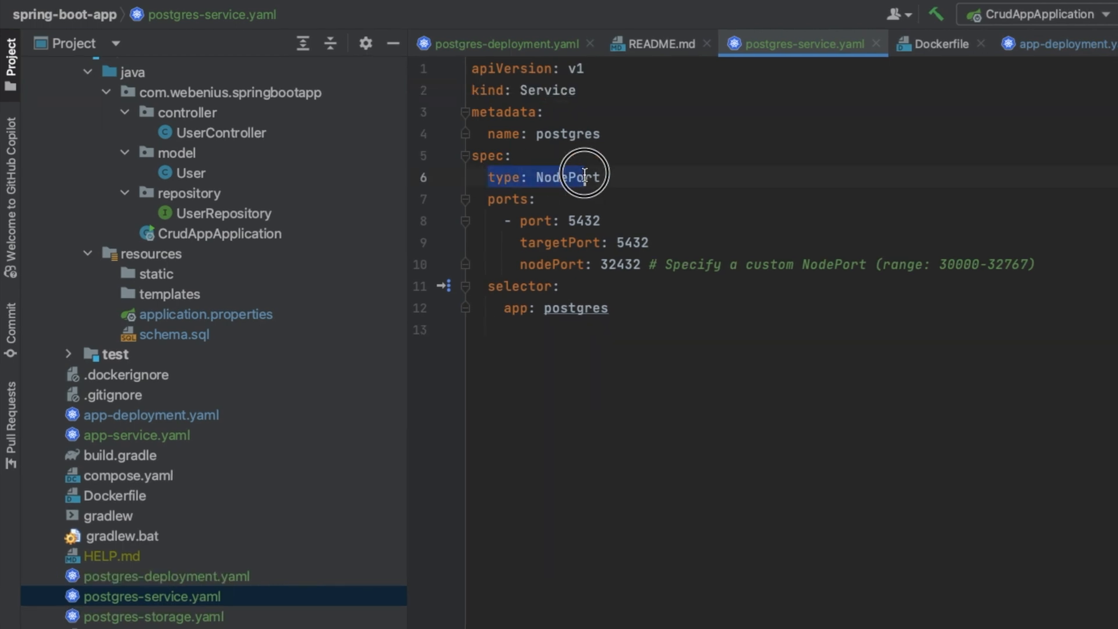
pyautogui.doubleClick(564, 177)
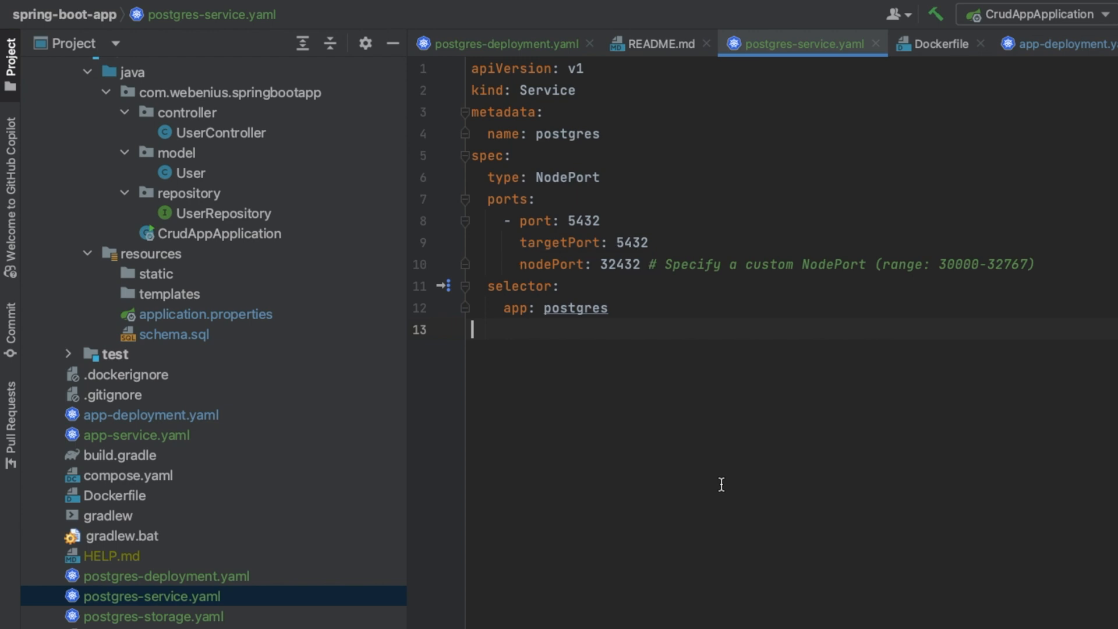
pyautogui.doubleClick(531, 134)
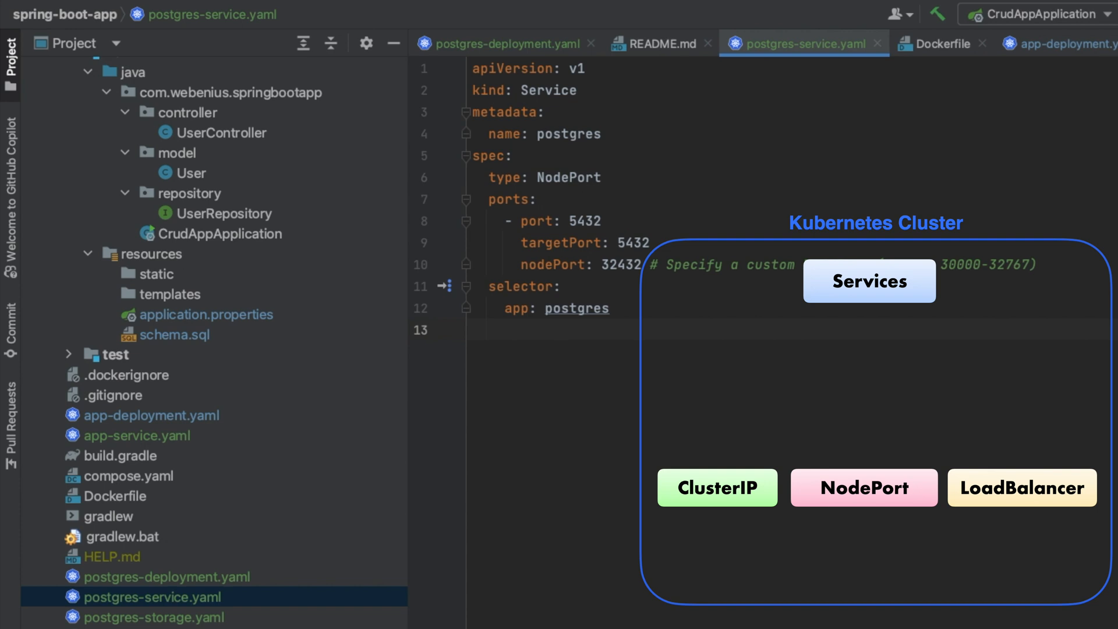
pyautogui.click(474, 329)
pyautogui.write('kubectl a')
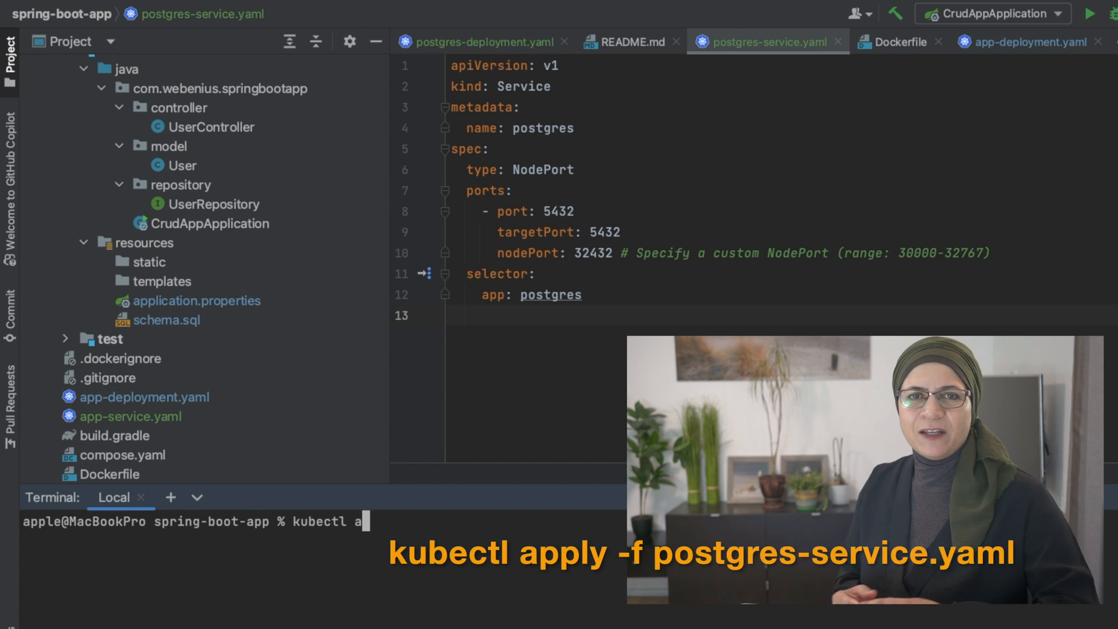
# Step: Run kubectl apply -f postgres-service.yaml, creating service/postgres, and start a kubectl get check
pyautogui.write('pply -f postgres-se')
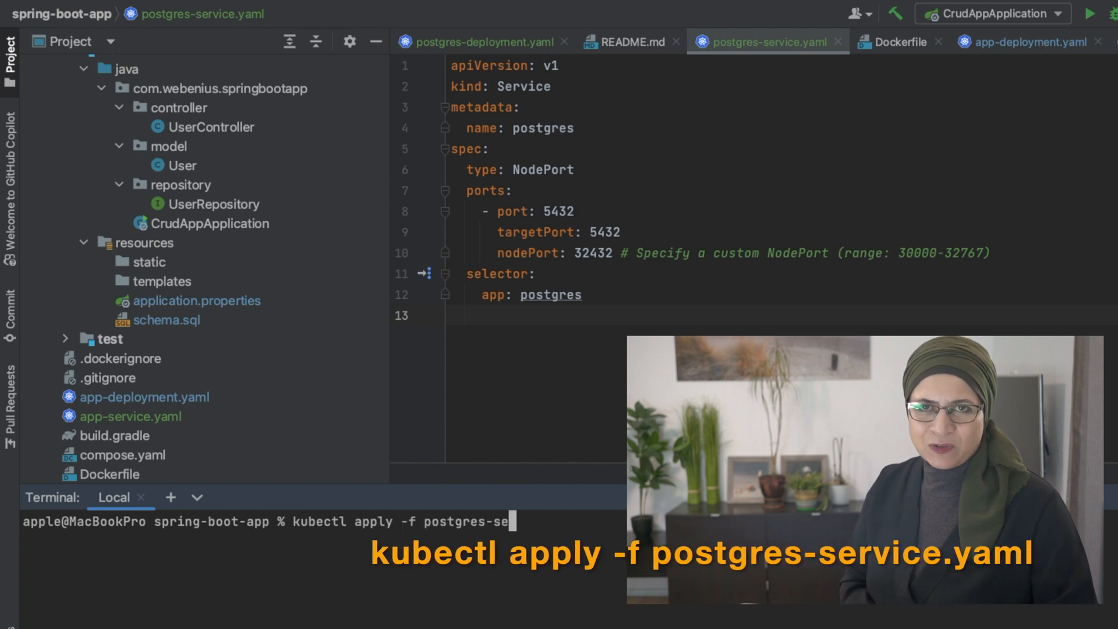
pyautogui.press('Return')
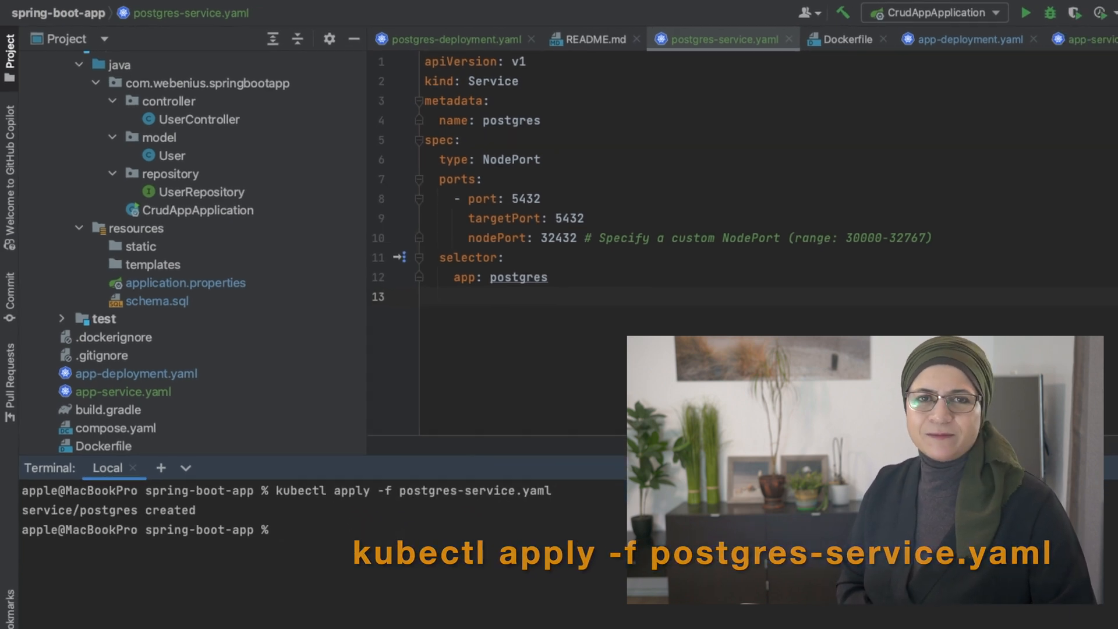
pyautogui.write('kubectl get')
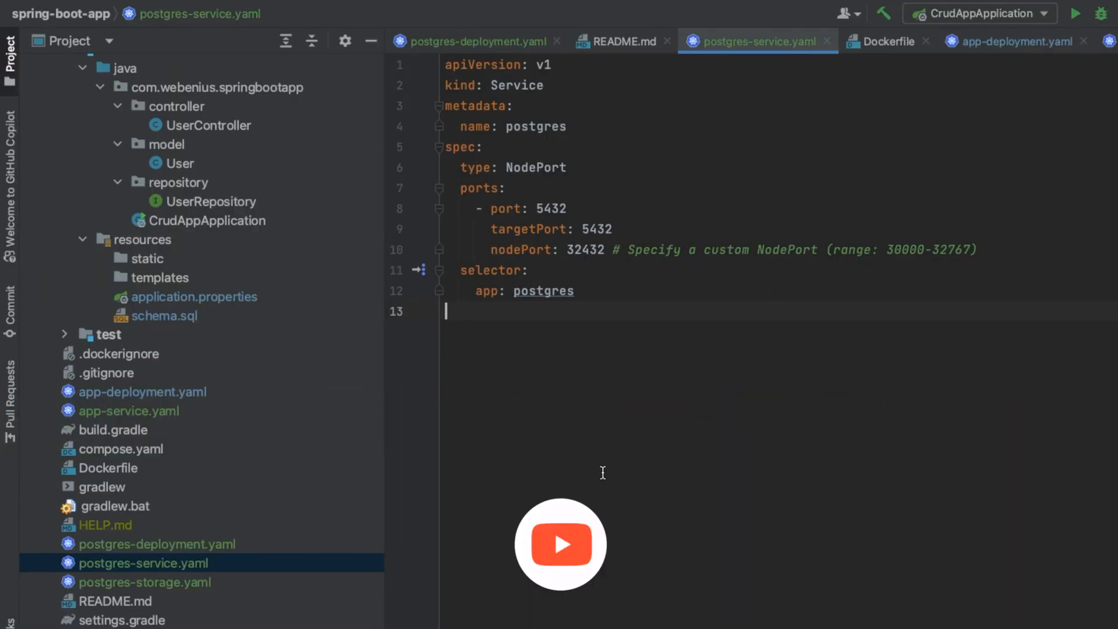
# Step: View the Dockerfile and select spring-boot-app-0.0.1-SNAPSHOT.jar on its COPY line
pyautogui.click(107, 469)
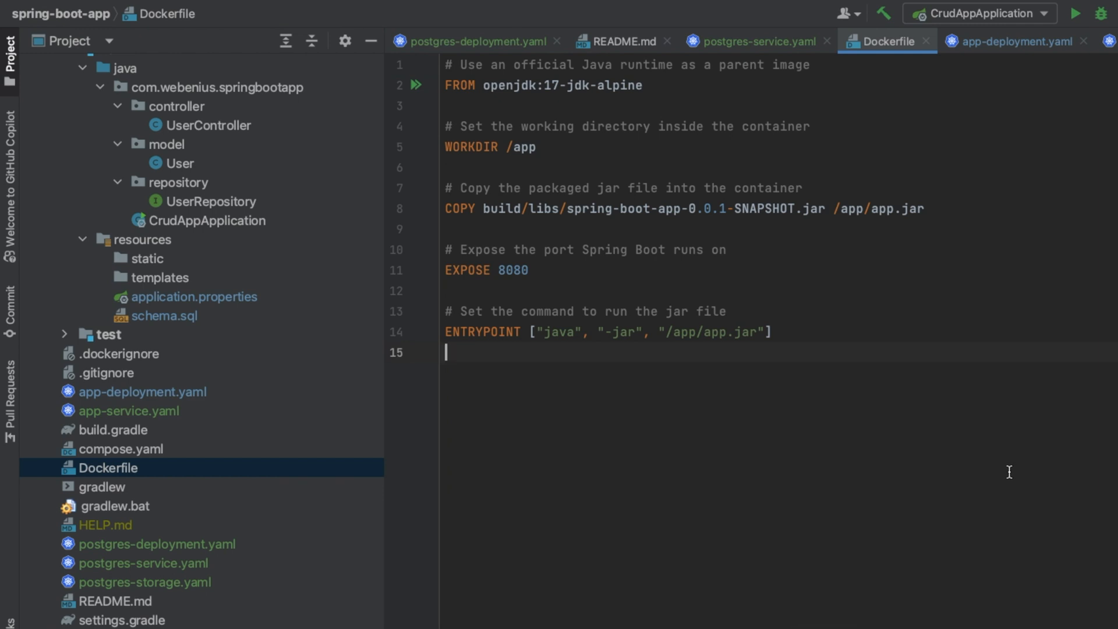
pyautogui.moveTo(462, 237)
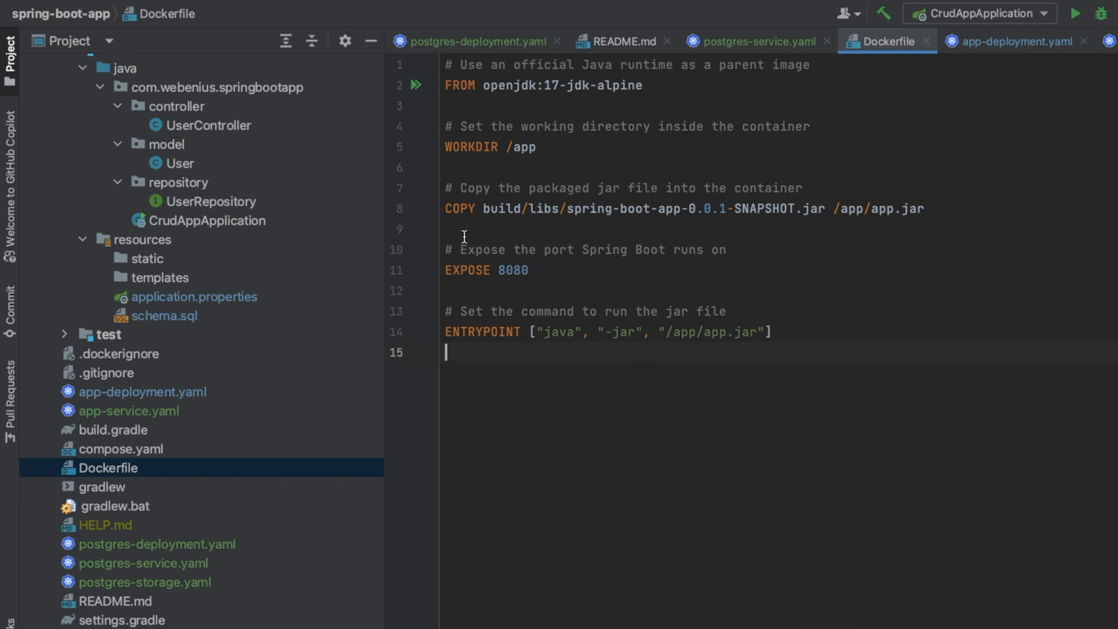
pyautogui.click(805, 208)
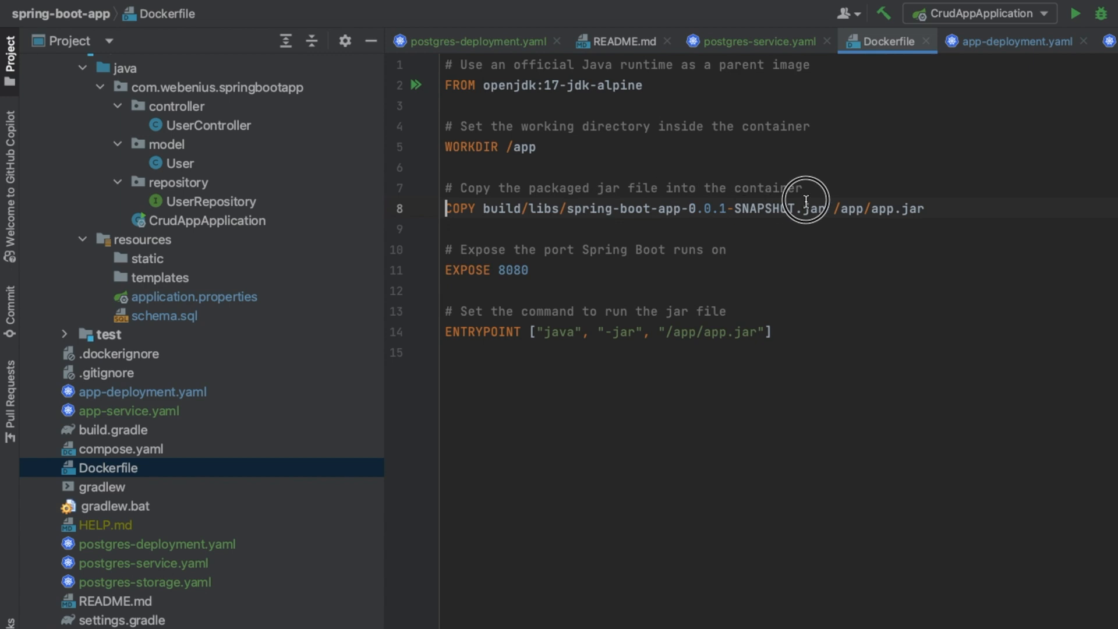
pyautogui.doubleClick(571, 209)
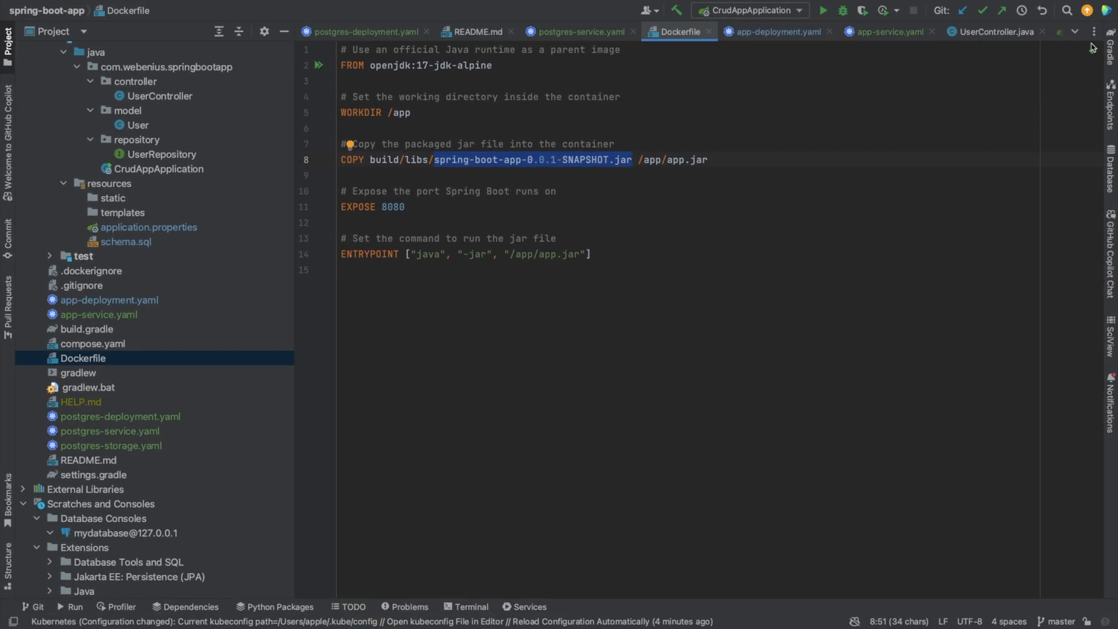
# Step: Run the Gradle bootJar task from Tasks > build to package the application jar
pyautogui.click(1110, 39)
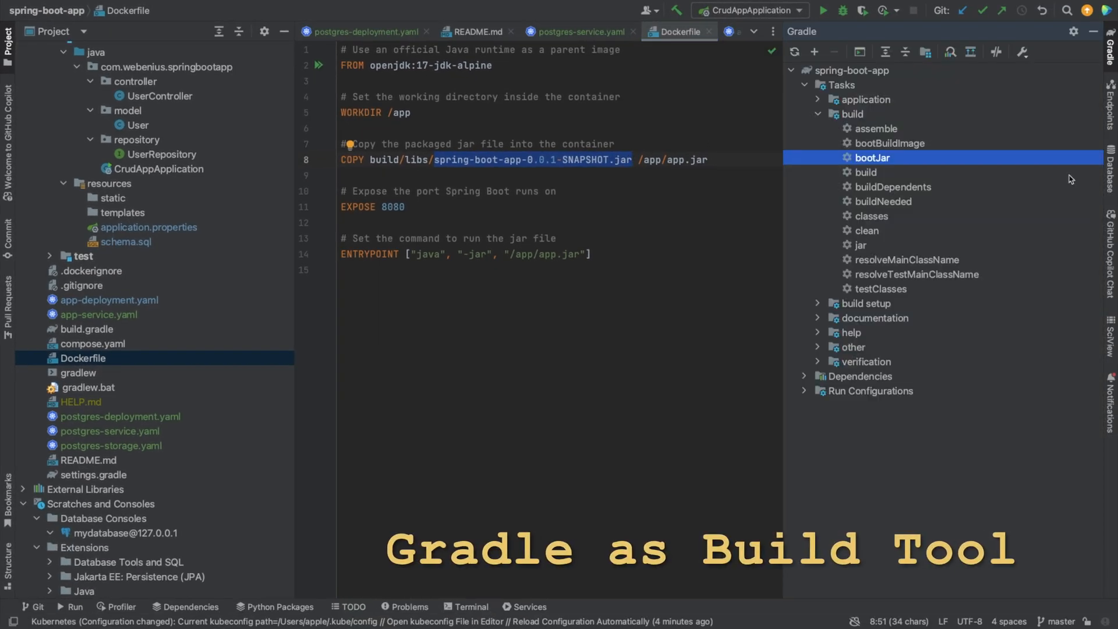
pyautogui.rightClick(873, 157)
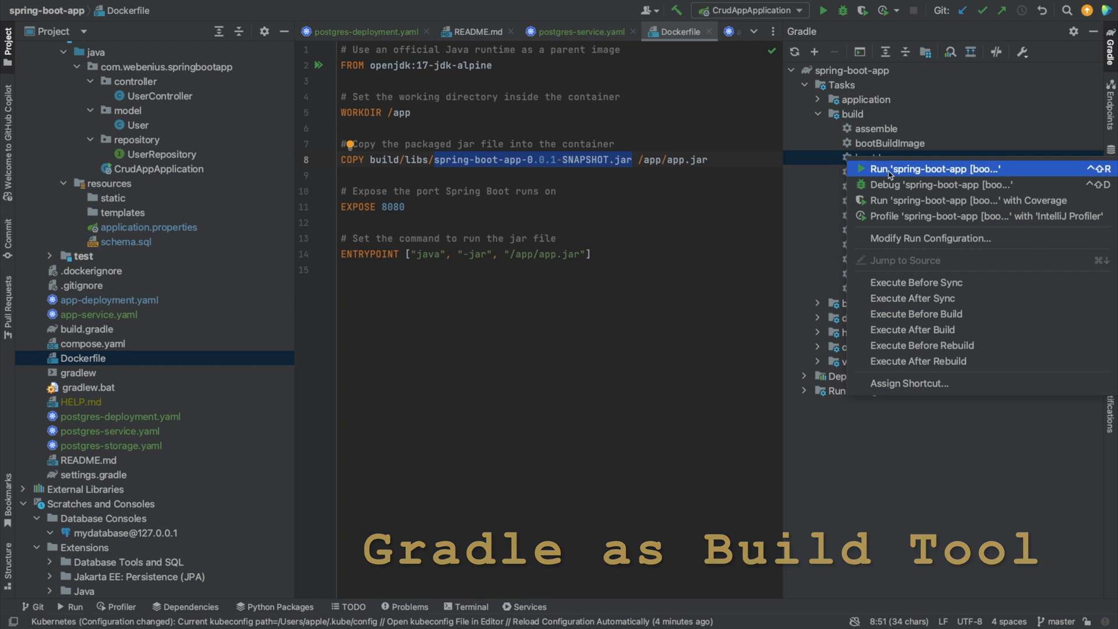
pyautogui.click(937, 169)
pyautogui.write('eval $(minikube docker-e')
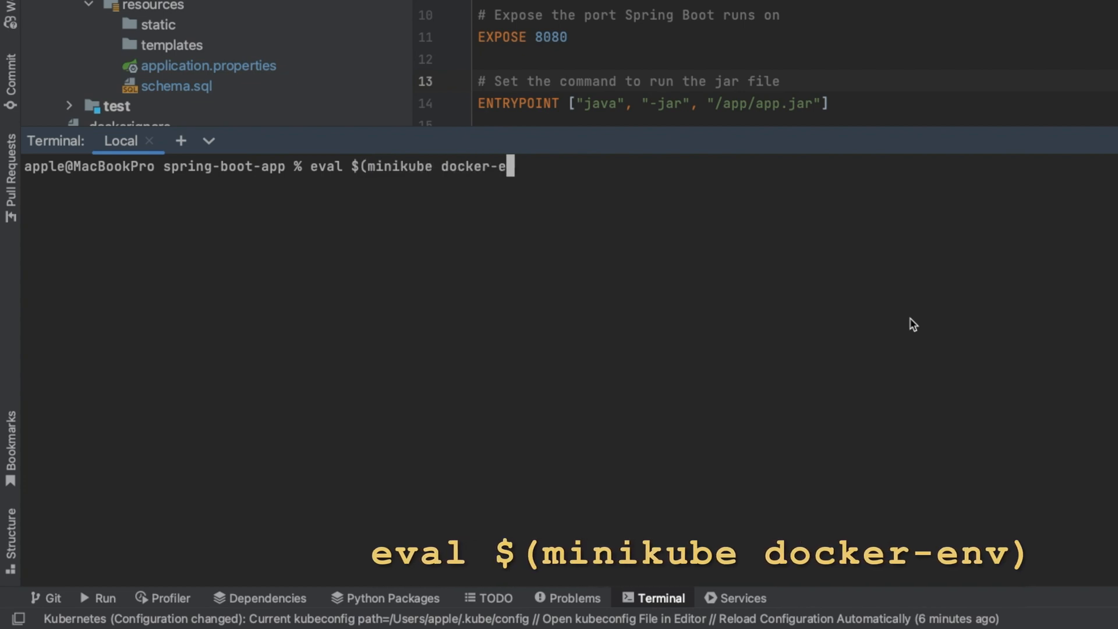
# Step: Run eval $(minikube docker-env) and enter docker build -t spring-boot-app:latest
pyautogui.press('Return')
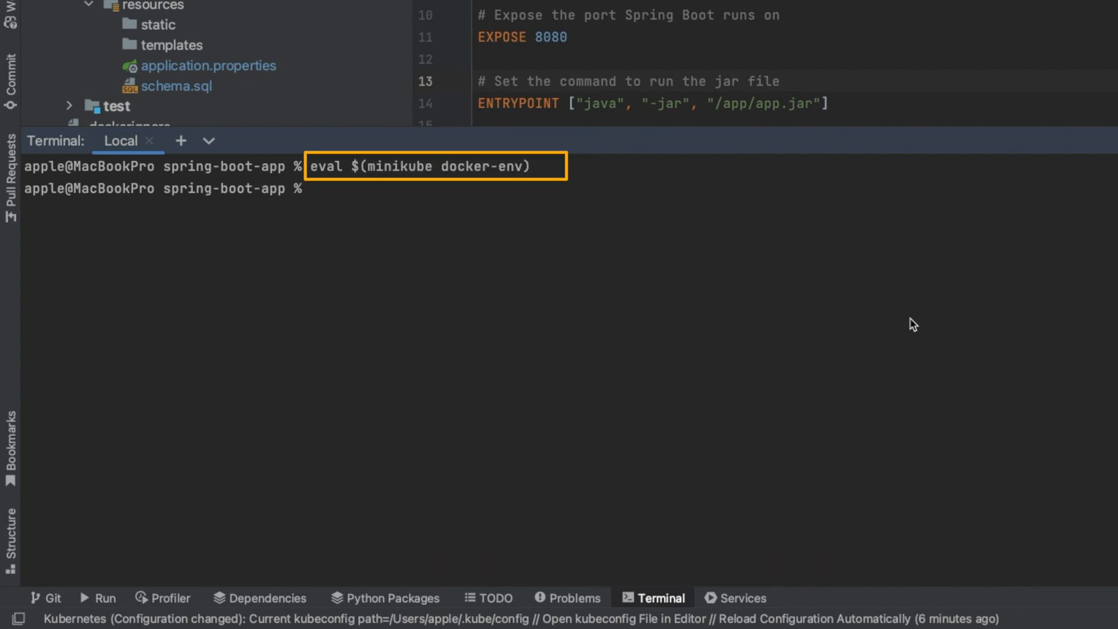
pyautogui.write('docker build -t')
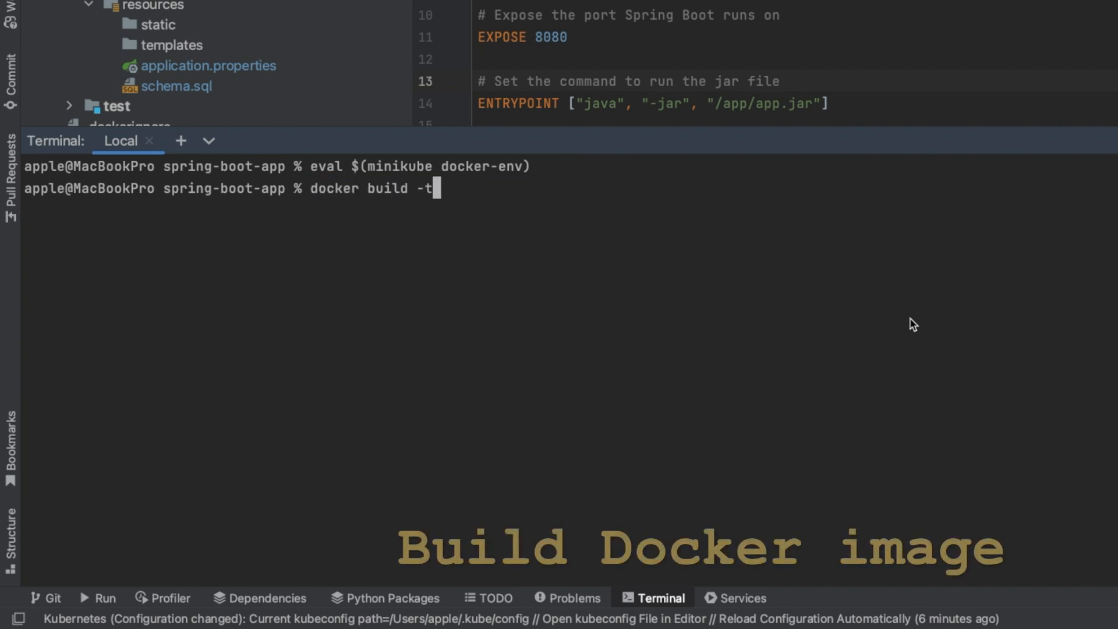
pyautogui.write('spring-boot')
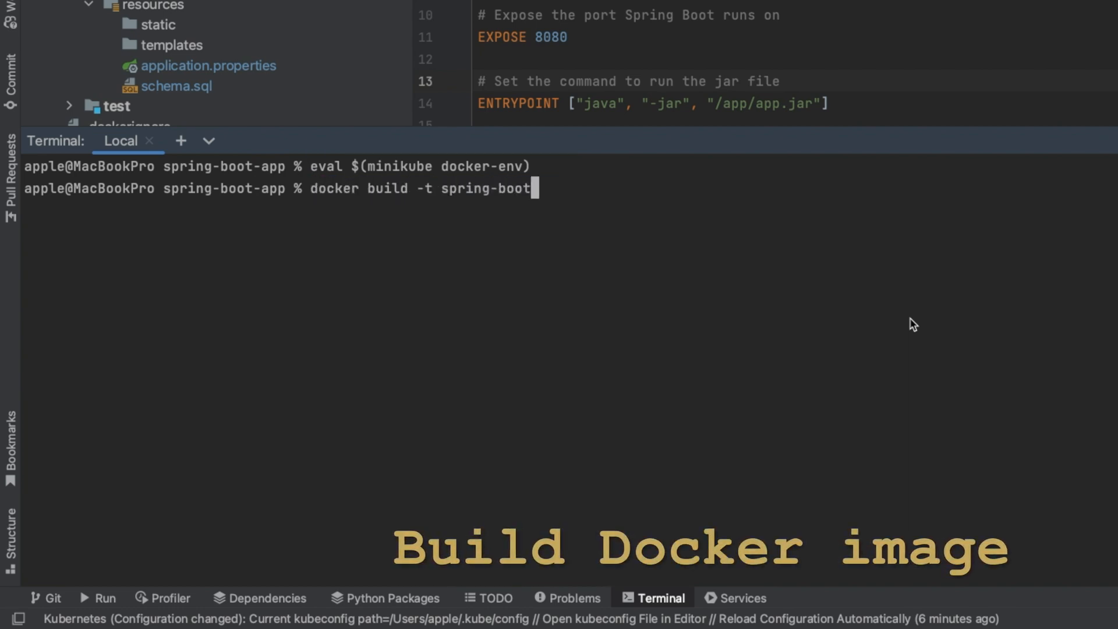
pyautogui.write('-app:lat')
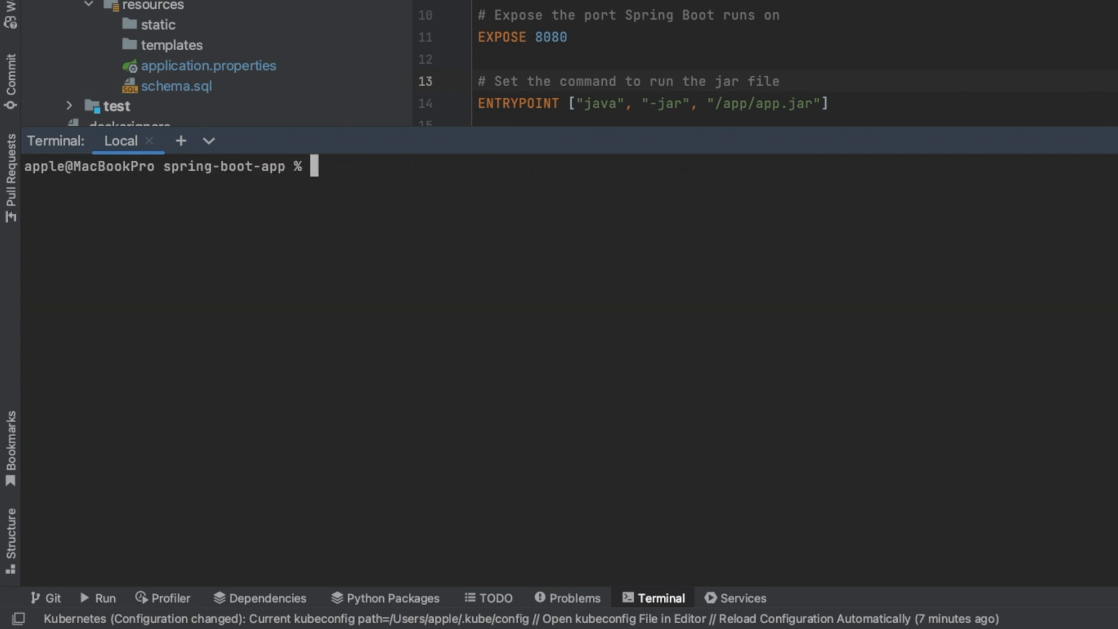
# Step: List docker images to confirm spring-boot-app:latest, then view app-deployment.yaml
pyautogui.write('docker images')
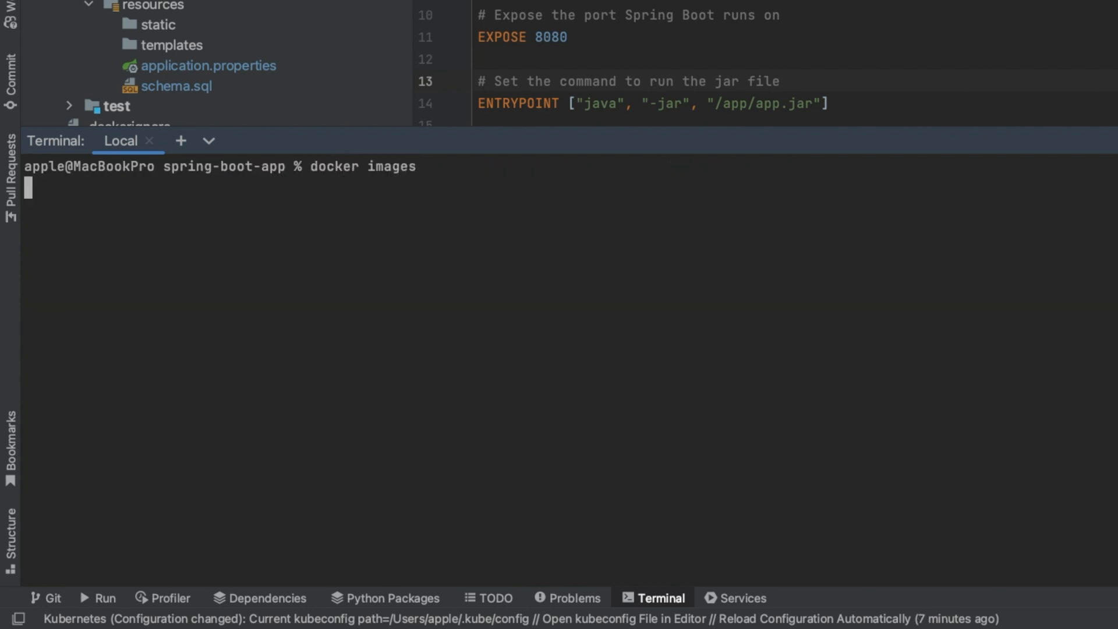
pyautogui.press('Return')
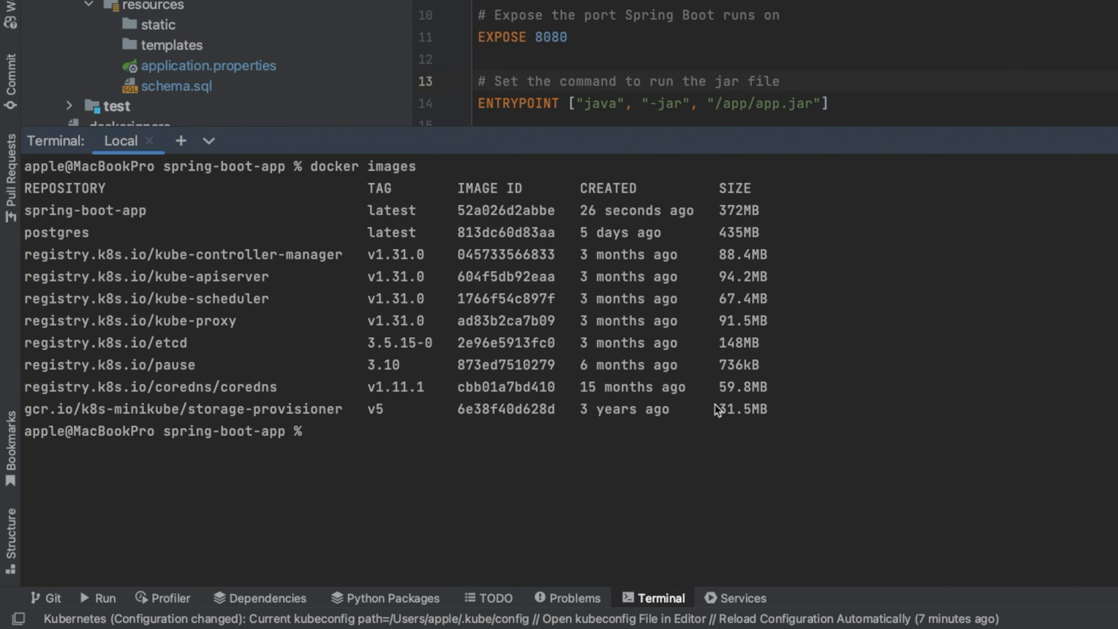
pyautogui.click(592, 210)
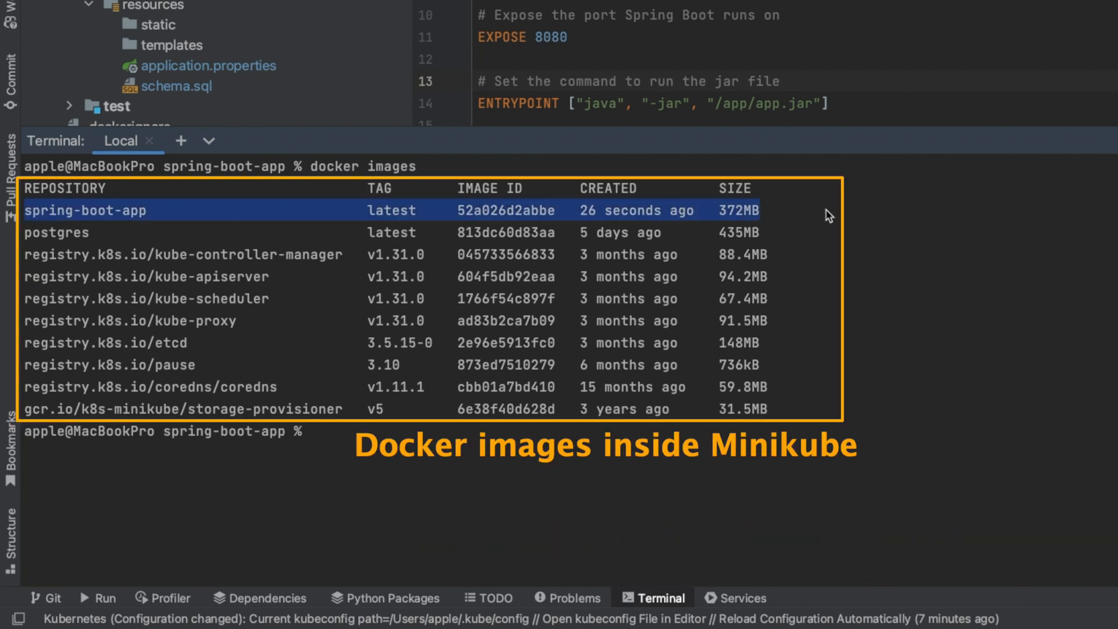
pyautogui.click(145, 392)
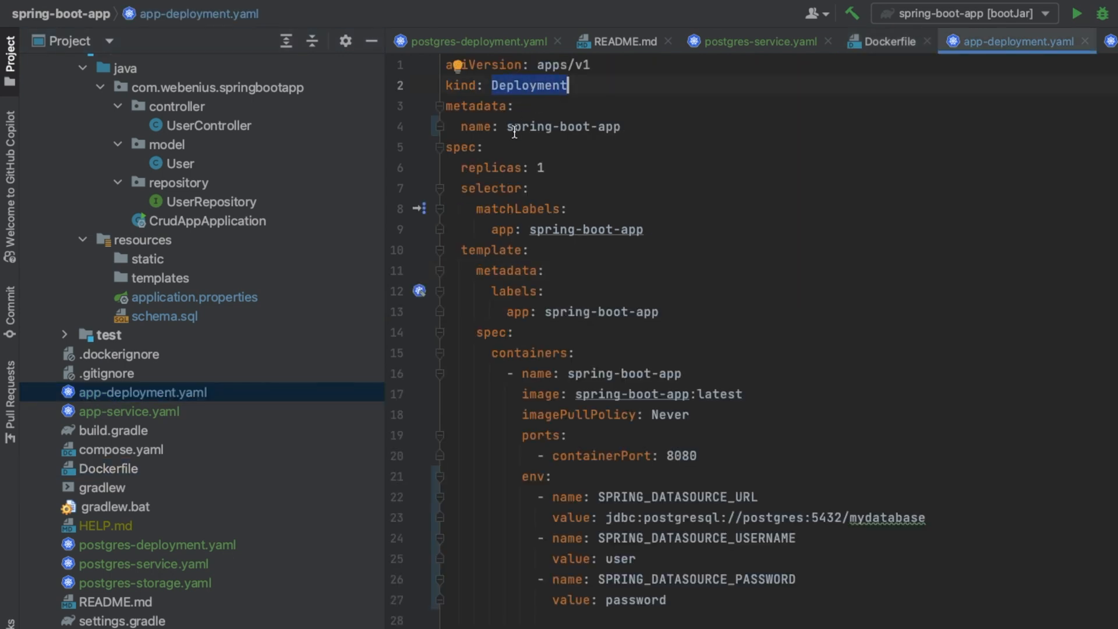
# Step: Apply app-deployment.yaml with kubectl and check deployments and pods are Running
pyautogui.doubleClick(657, 394)
pyautogui.write('kubectl apply')
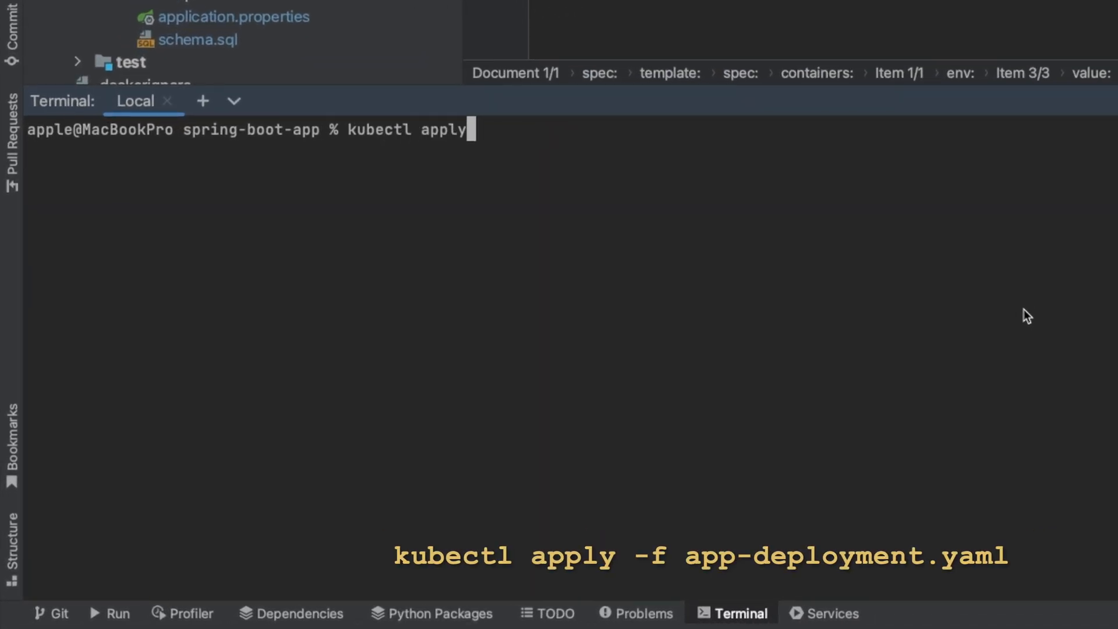
pyautogui.write('-f app-deploy')
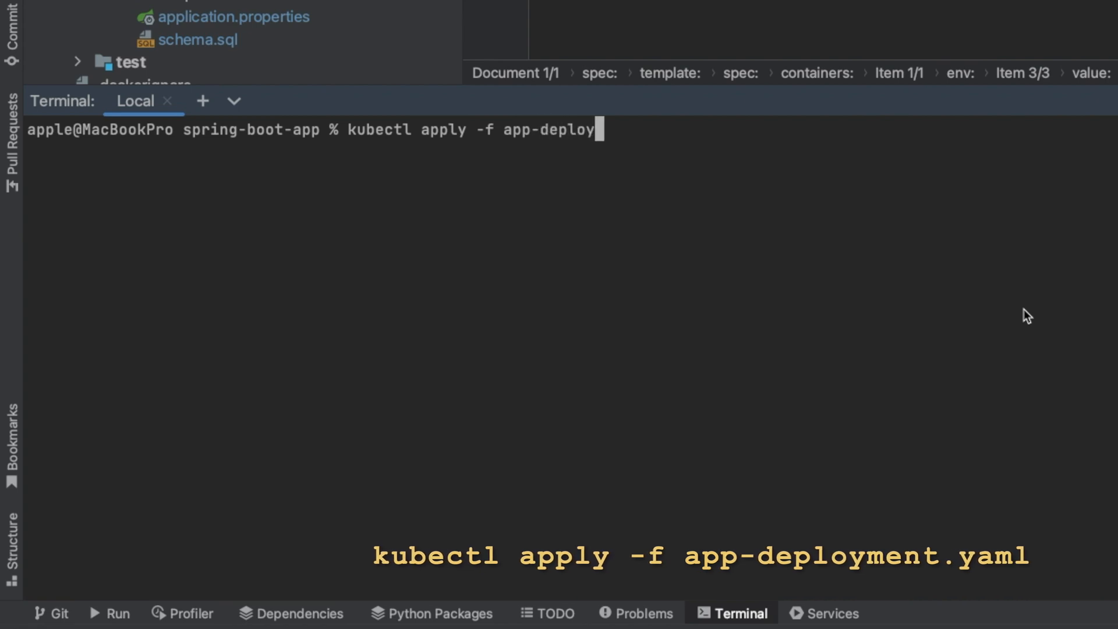
pyautogui.press('Return')
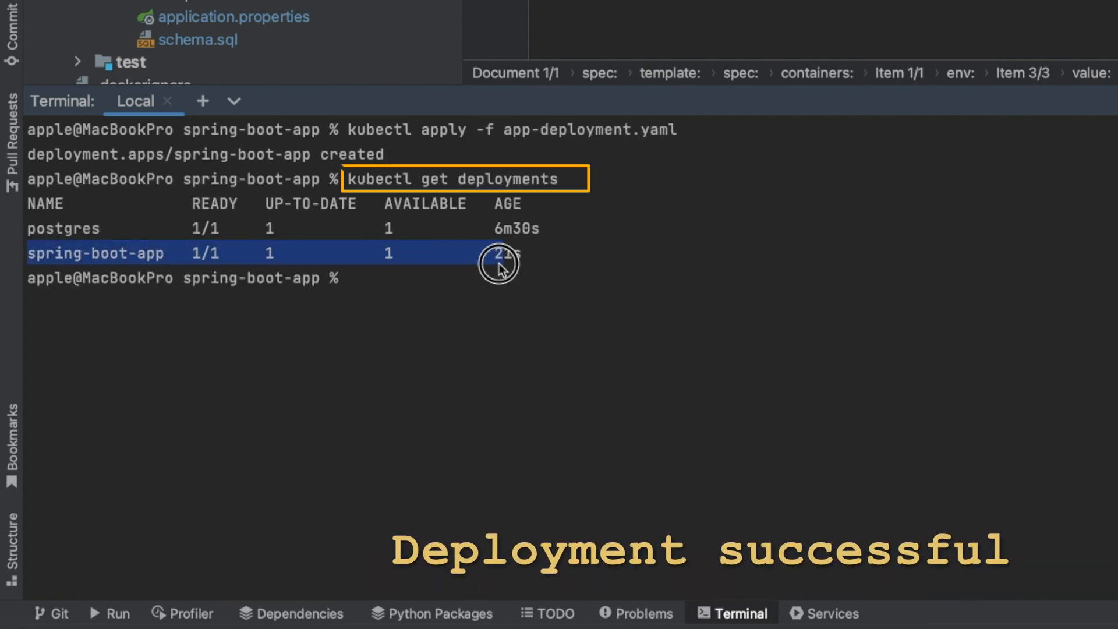
pyautogui.write('kubectl get pods')
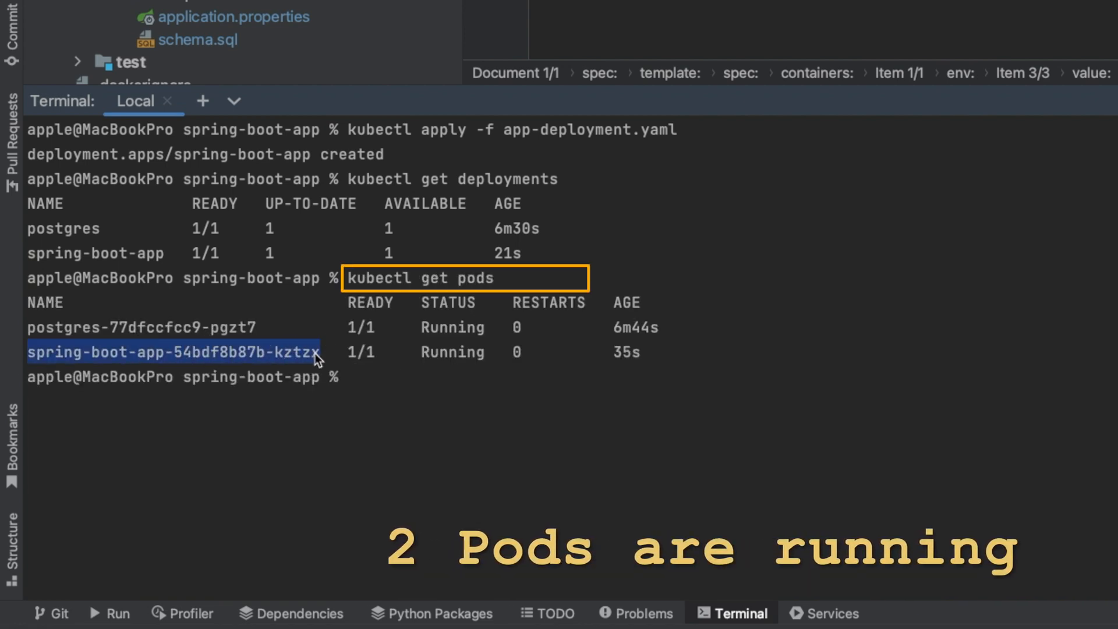
pyautogui.click(138, 437)
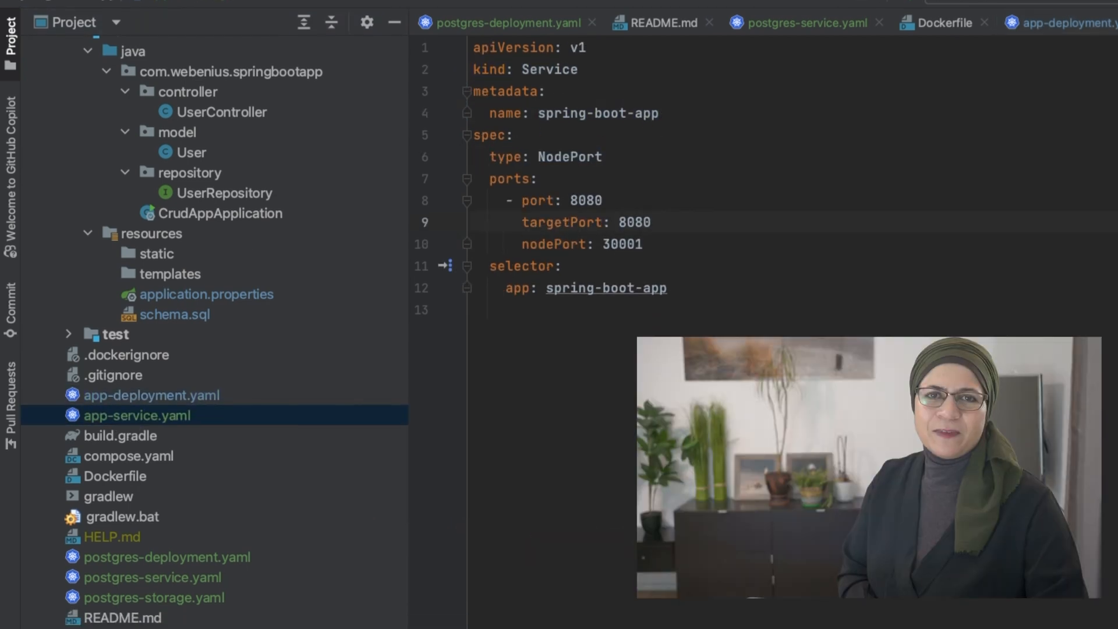
# Step: Run kubectl apply -f app-service.yaml to create the spring-boot-app service
pyautogui.click(647, 614)
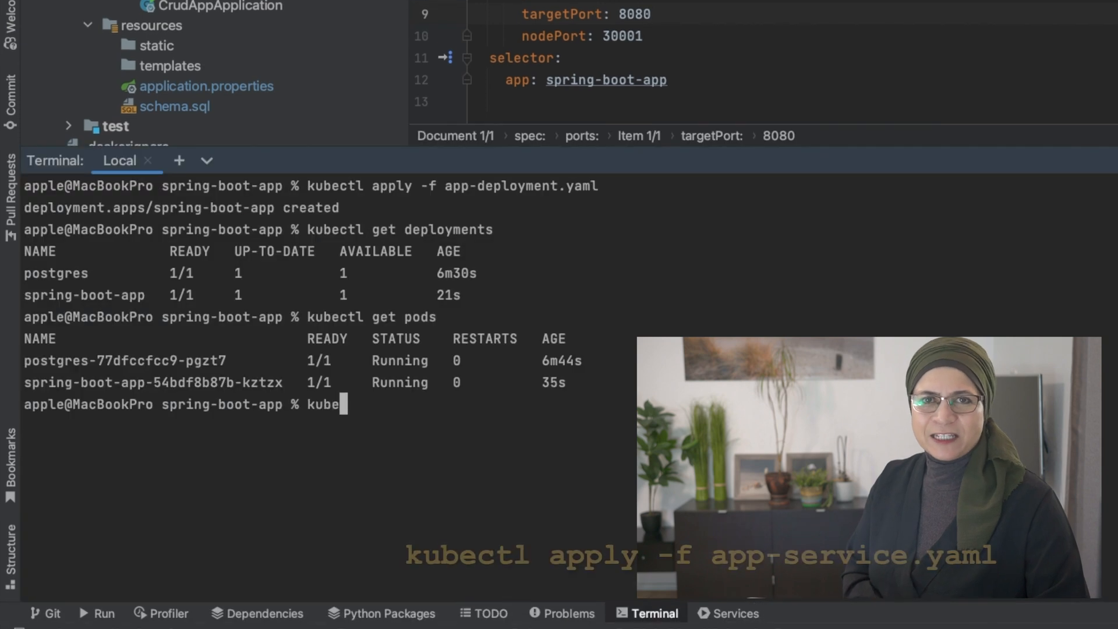
pyautogui.write('ctl apply -f app')
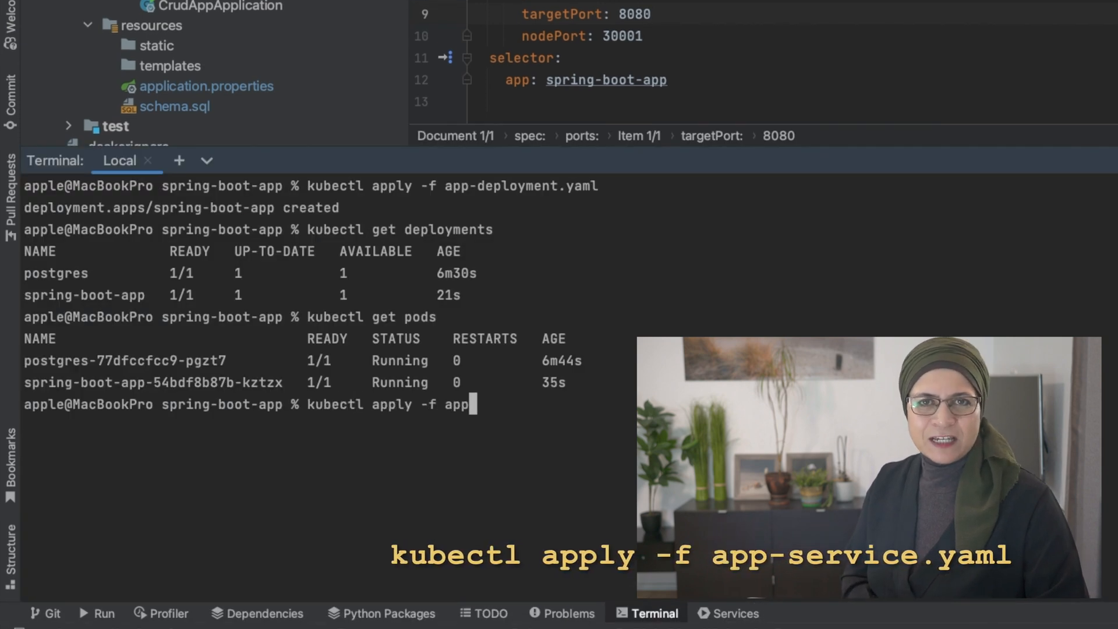
pyautogui.write('-service.yaml')
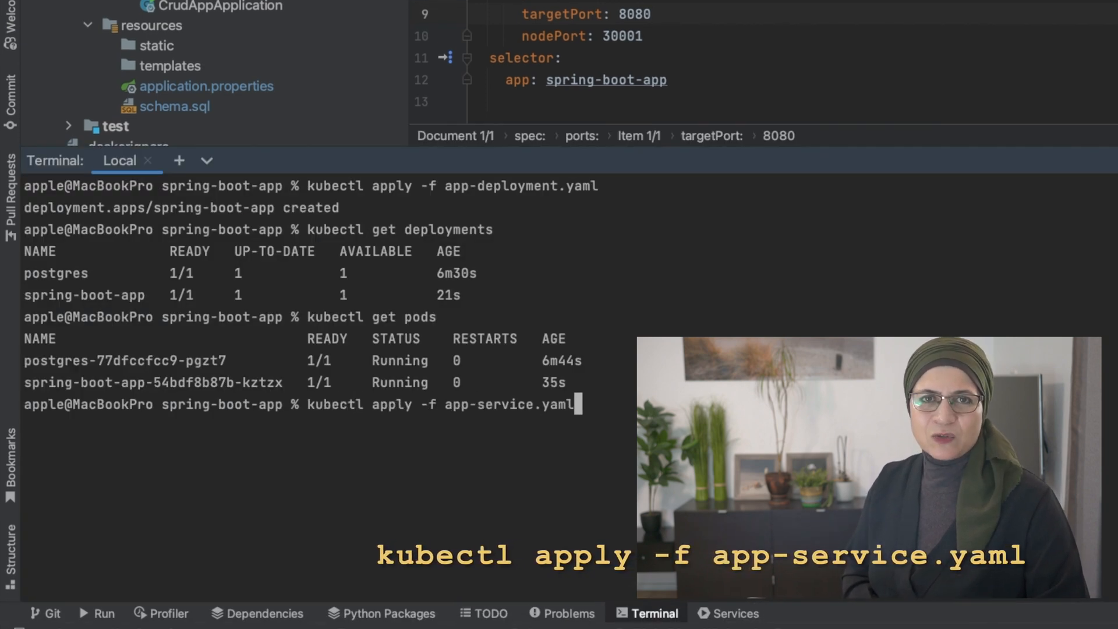
pyautogui.press('Return')
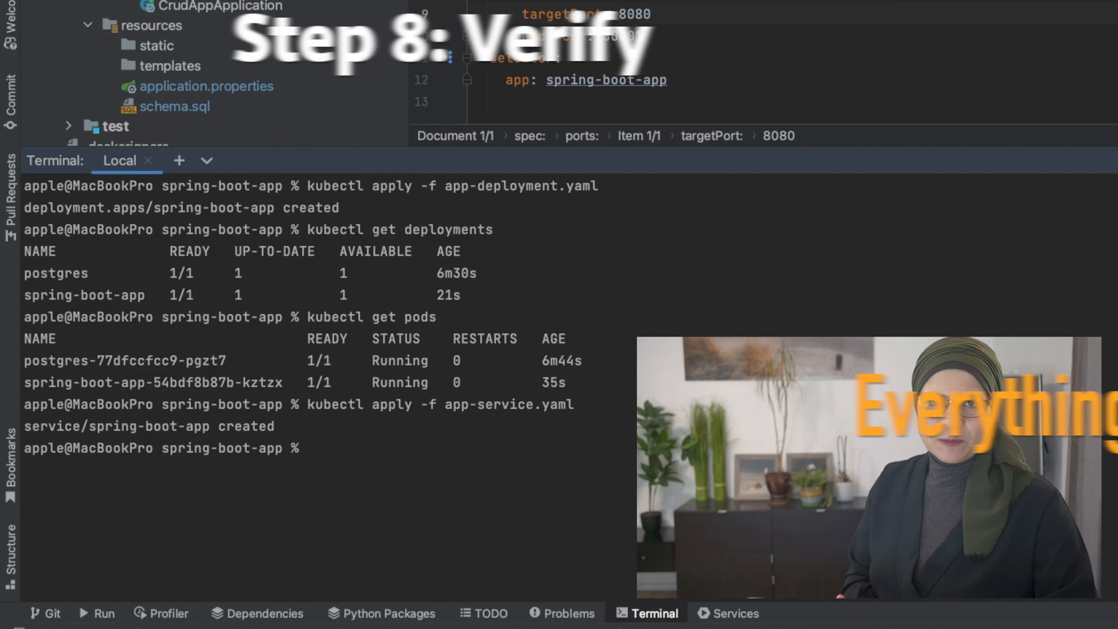
pyautogui.write('kubectl get service')
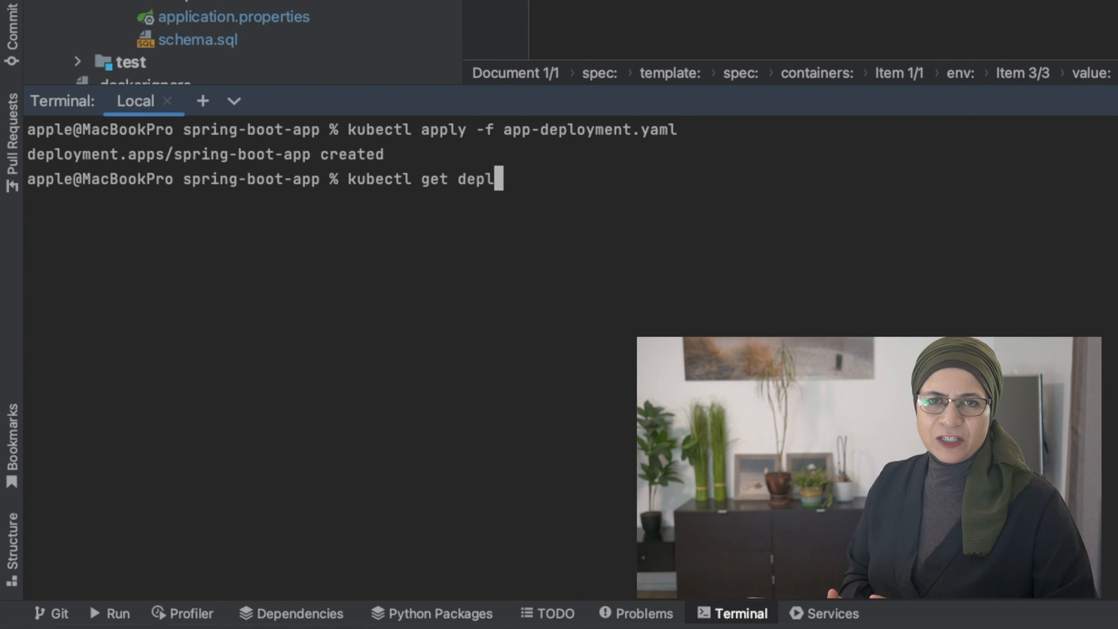
# Step: List cluster services showing postgres on 32432 and spring-boot-app on 30001
pyautogui.press('Return')
pyautogui.write('minikube')
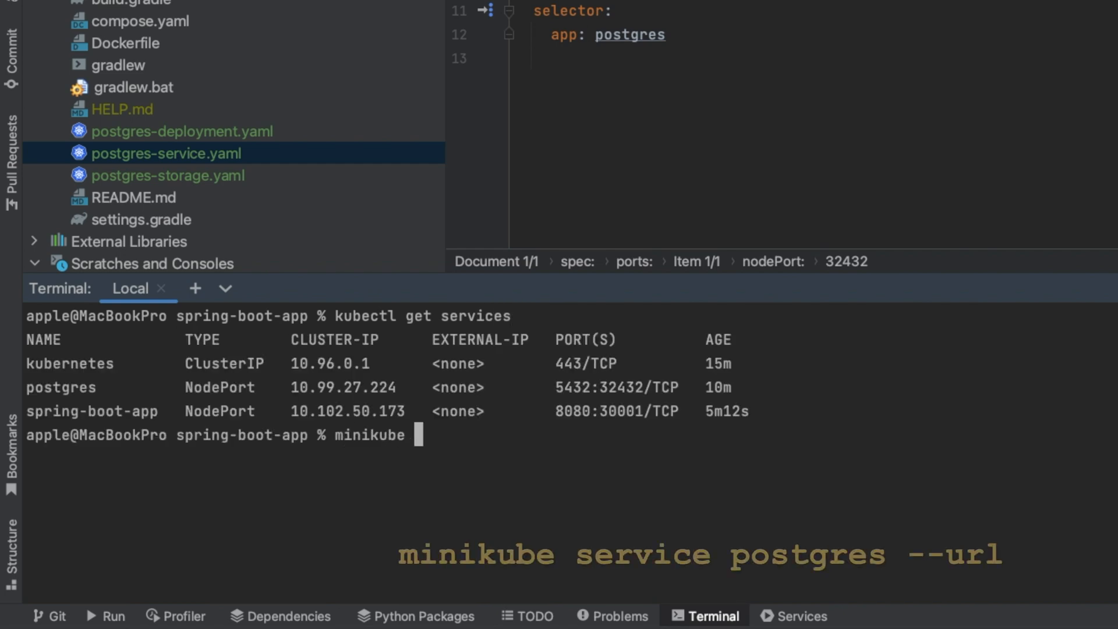
# Step: Run minikube service postgres --url to get a local tunnel URL for postgres
pyautogui.write('service postgres')
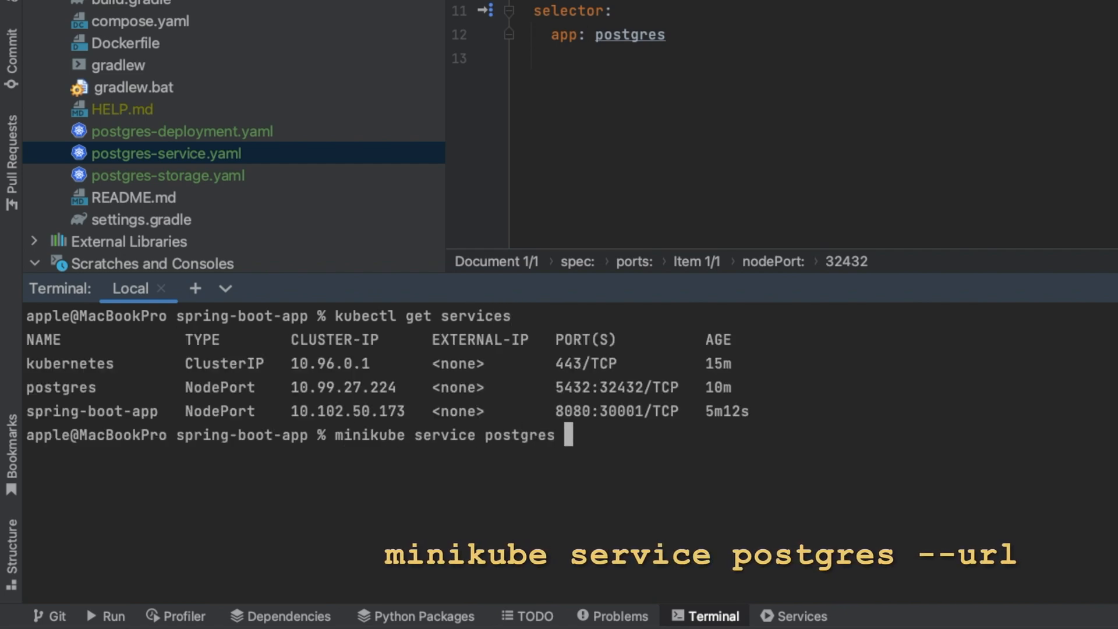
pyautogui.write('--url')
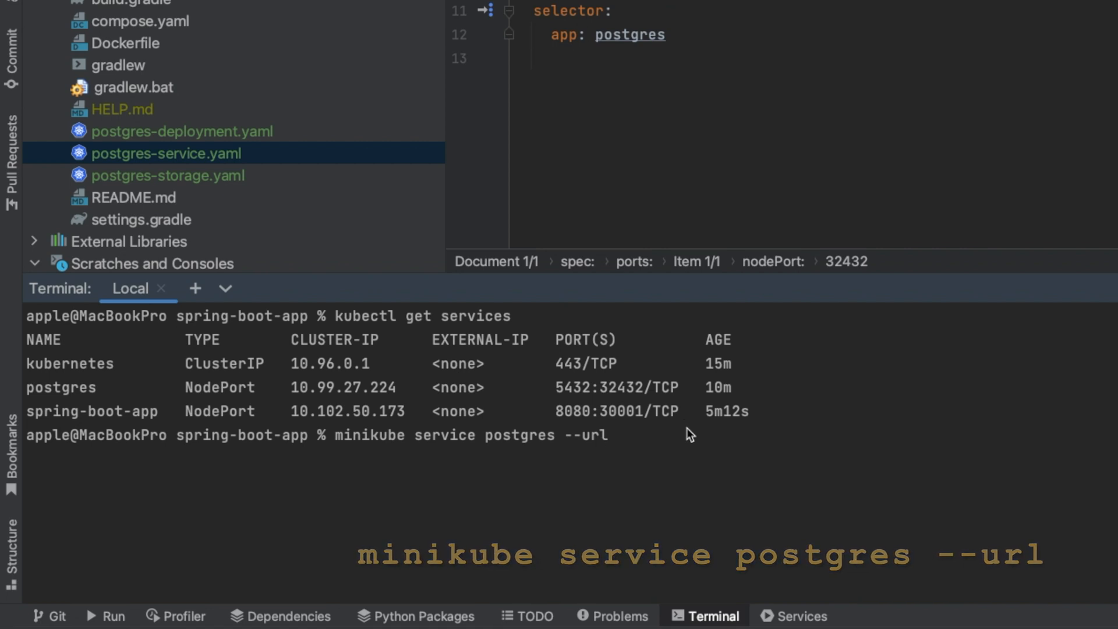
pyautogui.press('Return')
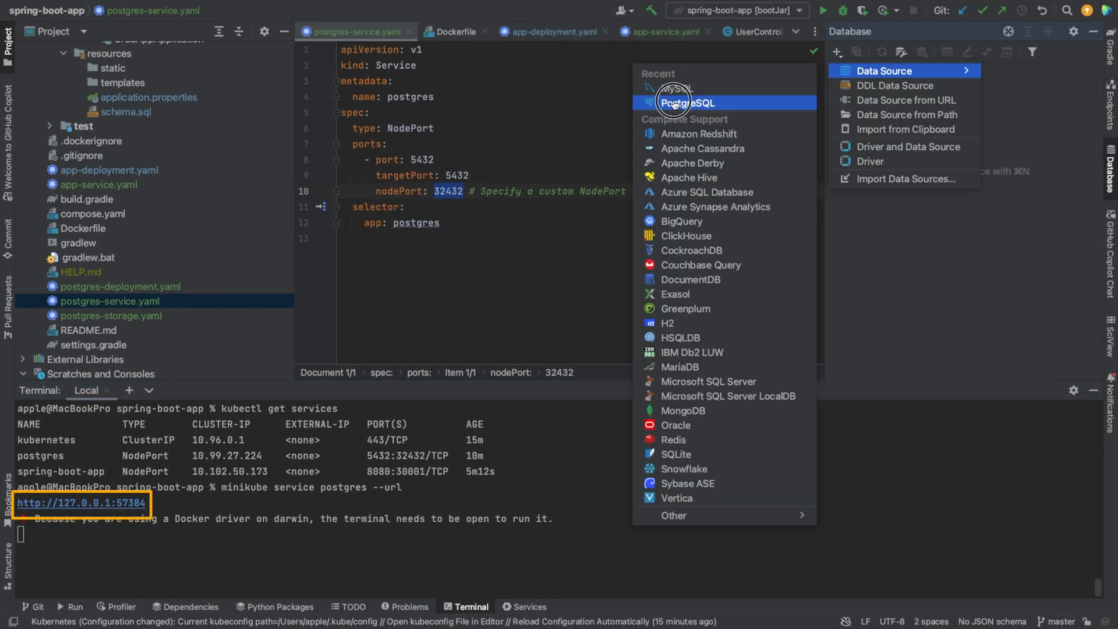
# Step: Create a PostgreSQL data source for mydatabase at 127.0.0.1:57384, test it, save, and expand virtual views
pyautogui.click(689, 102)
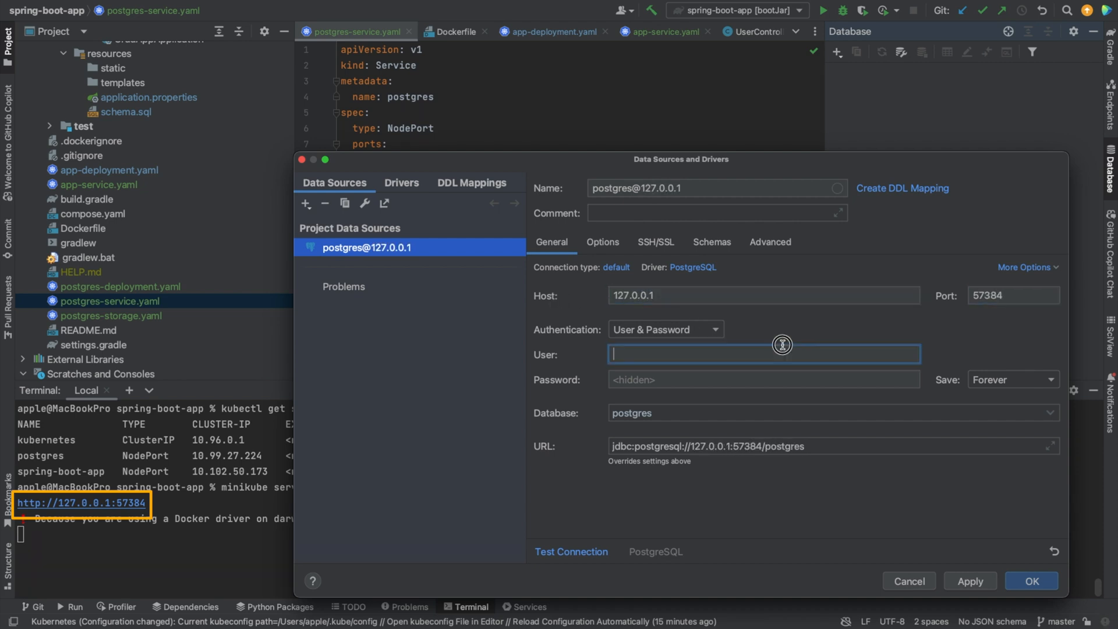
pyautogui.write('user')
pyautogui.click(835, 413)
pyautogui.write('mydatabase')
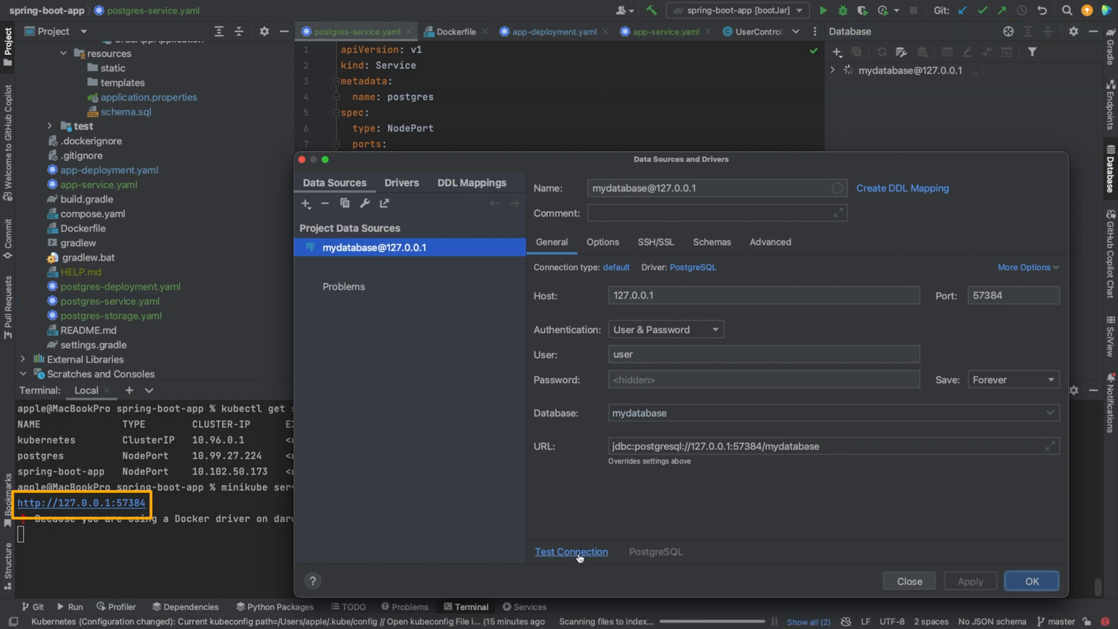
pyautogui.click(571, 551)
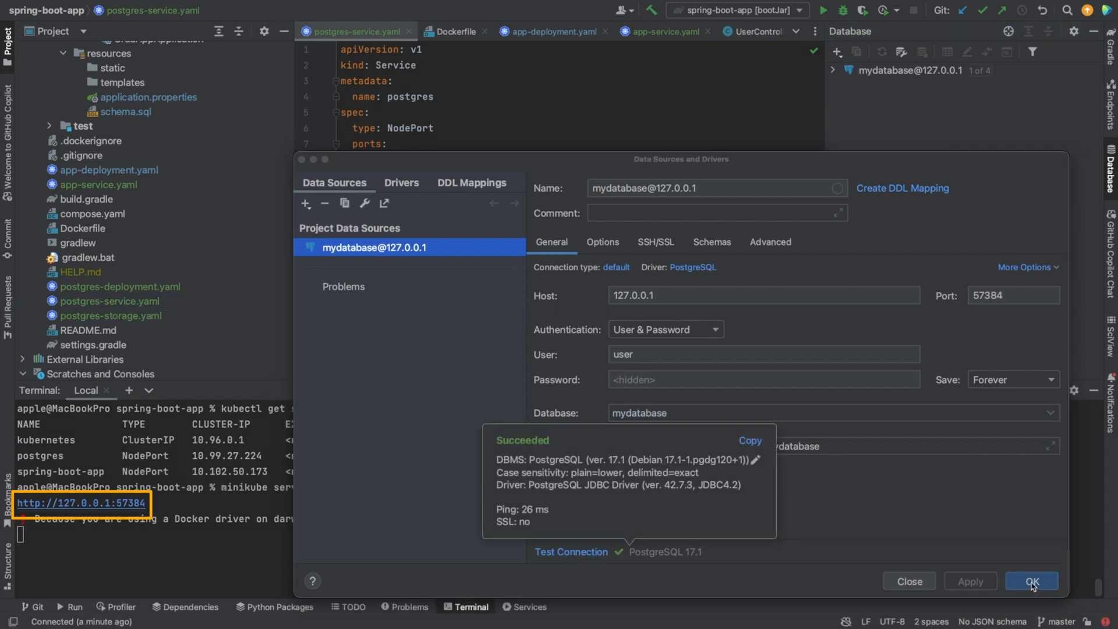
pyautogui.click(1031, 581)
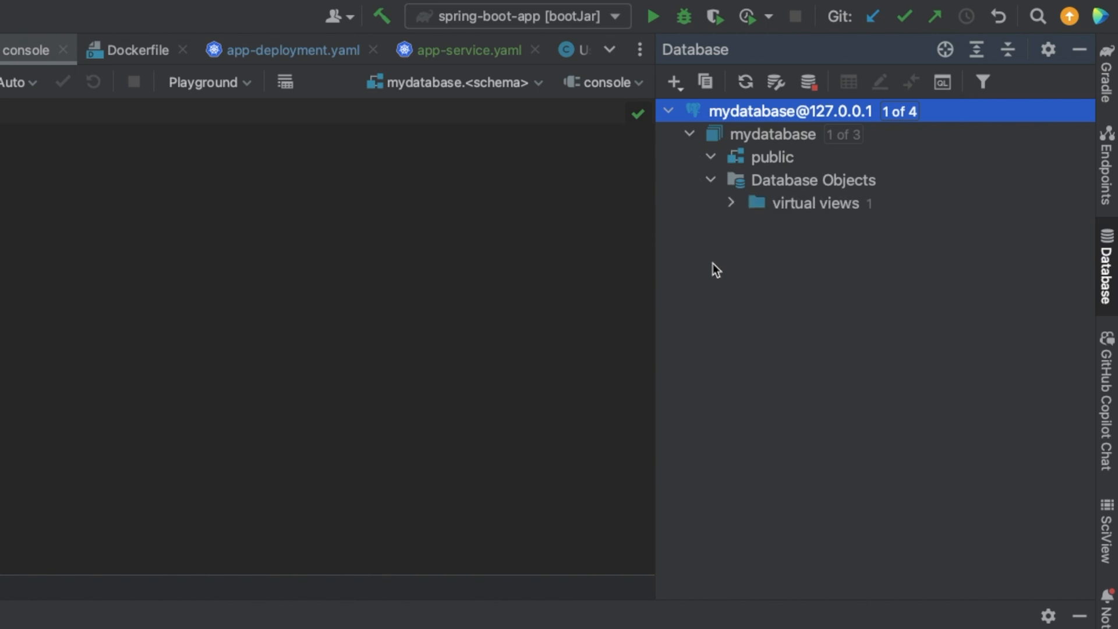
pyautogui.click(731, 203)
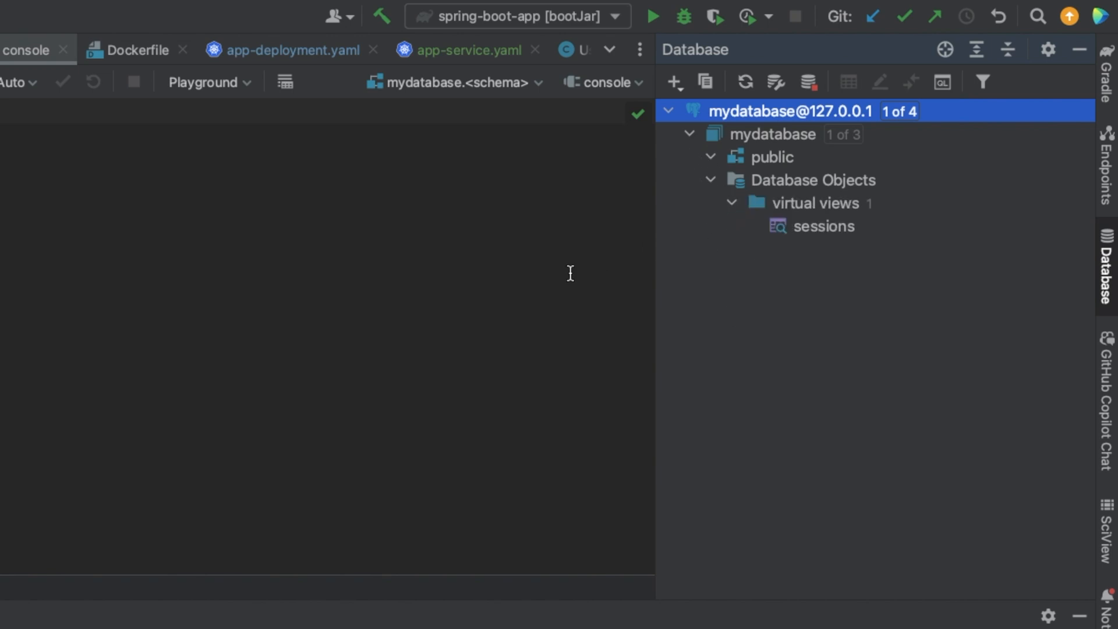